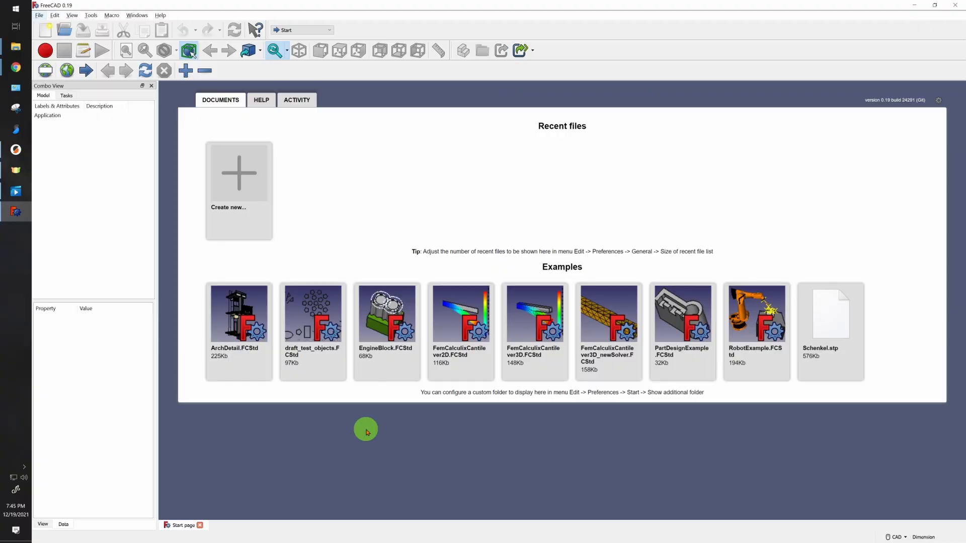
mouse_move(626, 175)
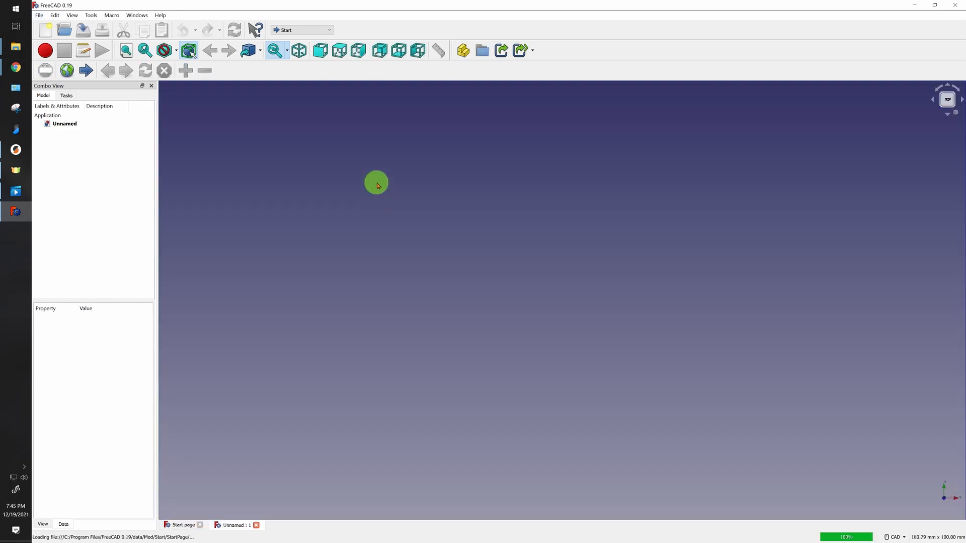
Step: Add a spreadsheet from the Spreadsheet workbench, then switch to Part Design
left_click(302, 29)
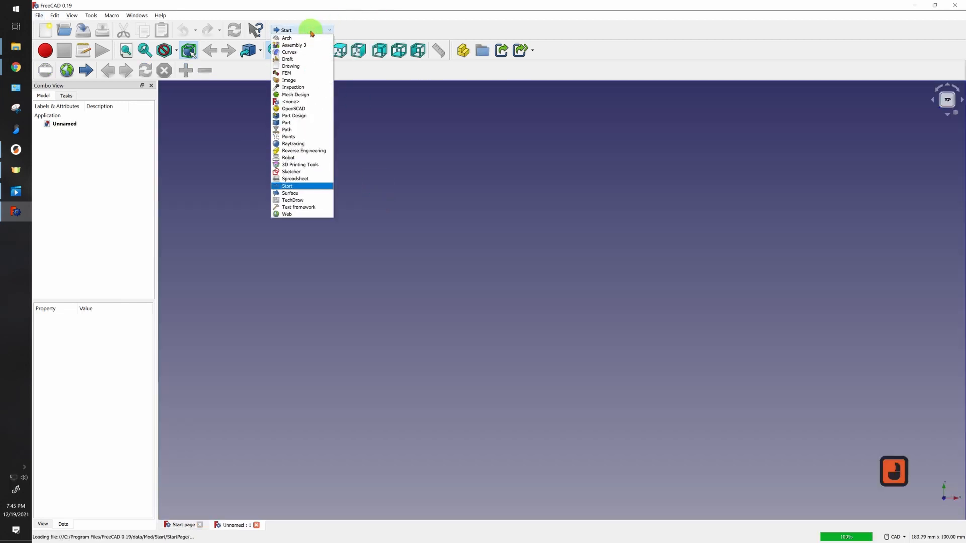
left_click(296, 179)
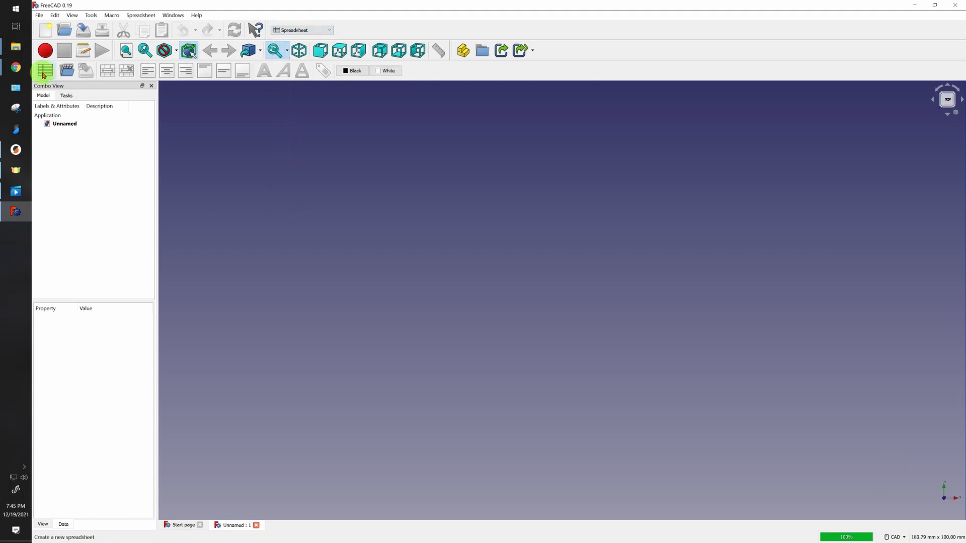
left_click(44, 70)
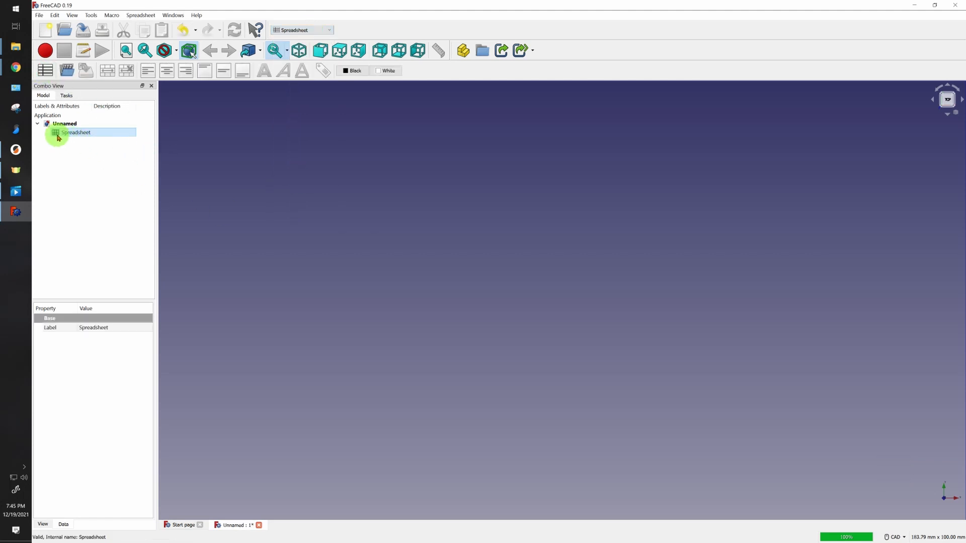
left_click(302, 30)
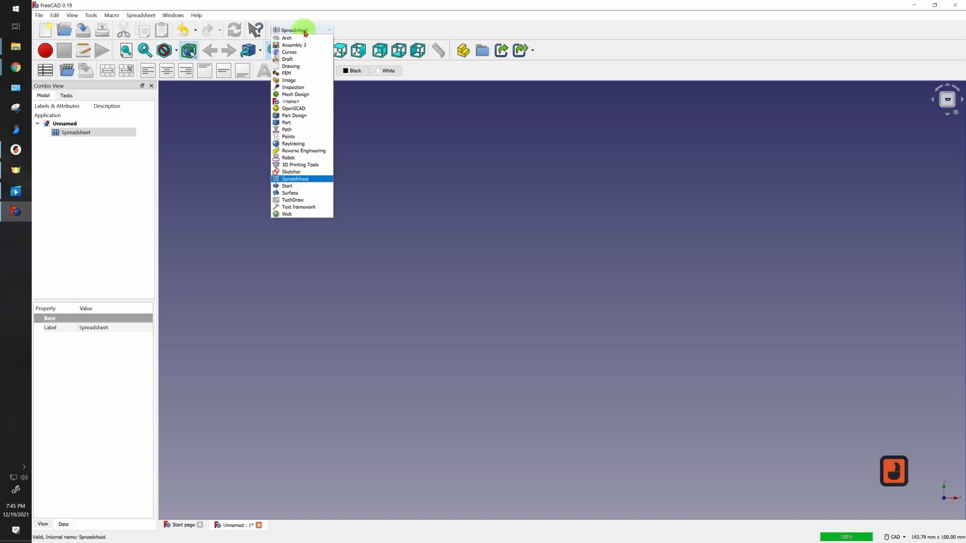
left_click(294, 115)
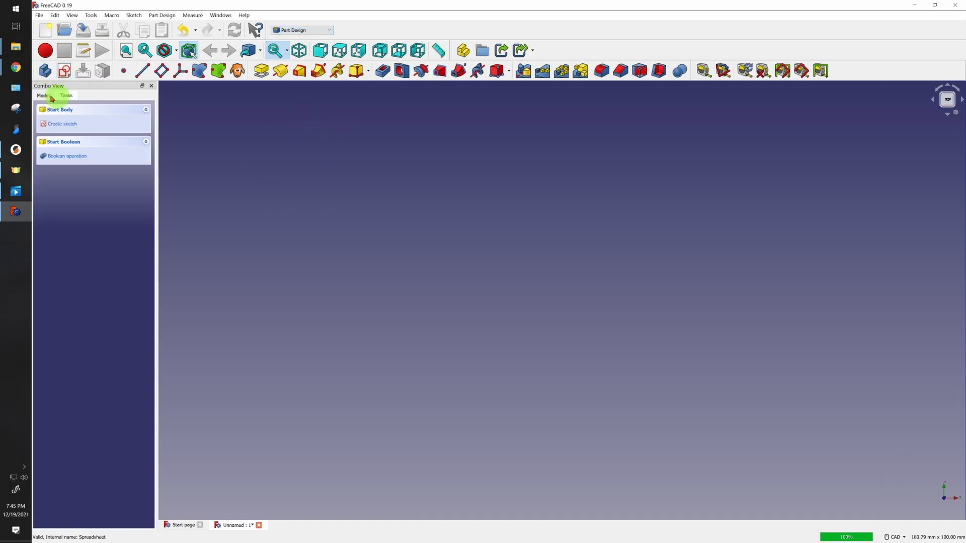
Step: Show the model tree, open the Spreadsheet for editing, and close the Start page
left_click(42, 95)
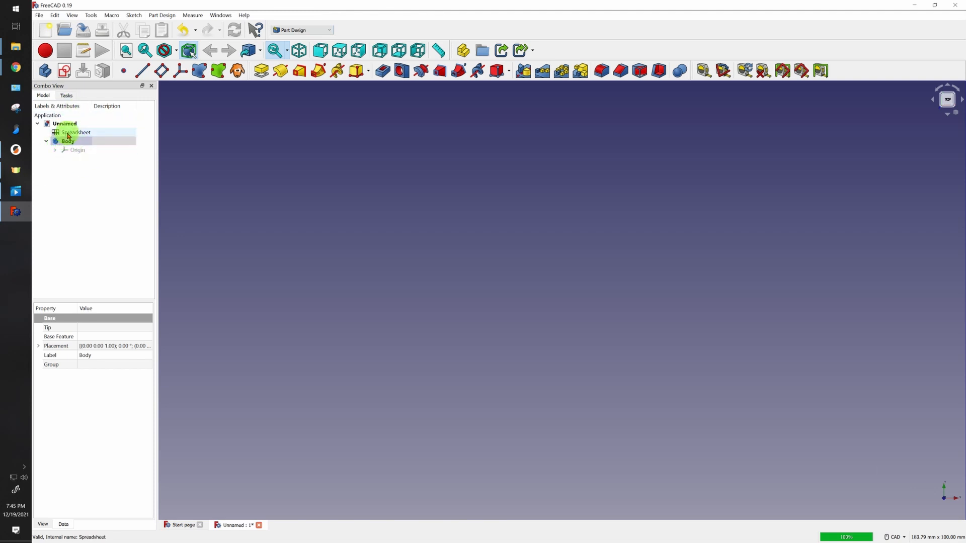
double_click(76, 132)
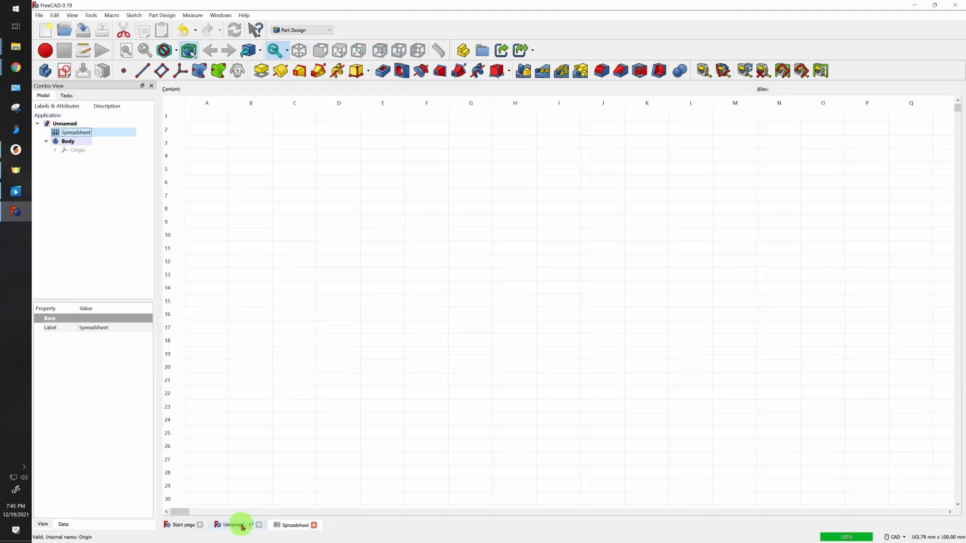
left_click(181, 525)
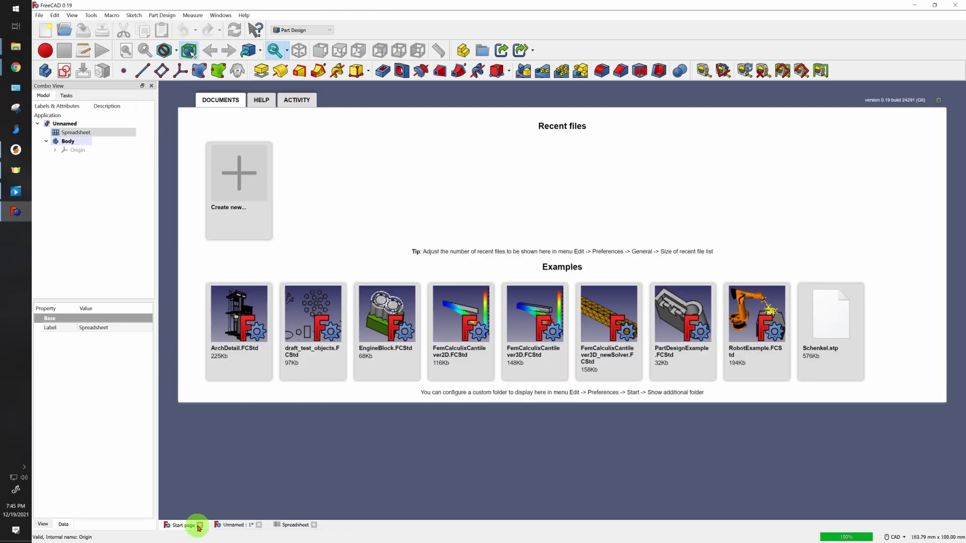
left_click(198, 525)
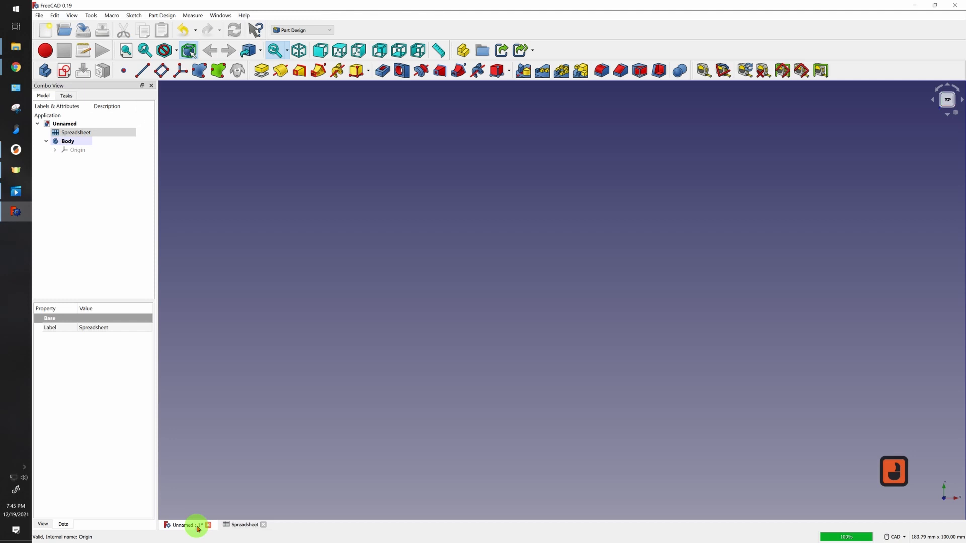
Step: Tile the 3D view and spreadsheet windows, widening the 3D view
left_click(221, 15)
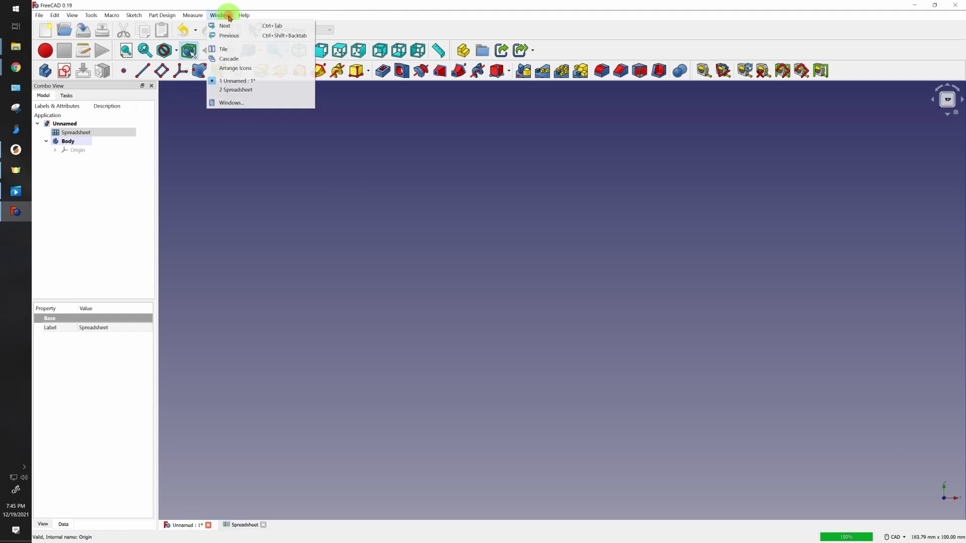
left_click(223, 49)
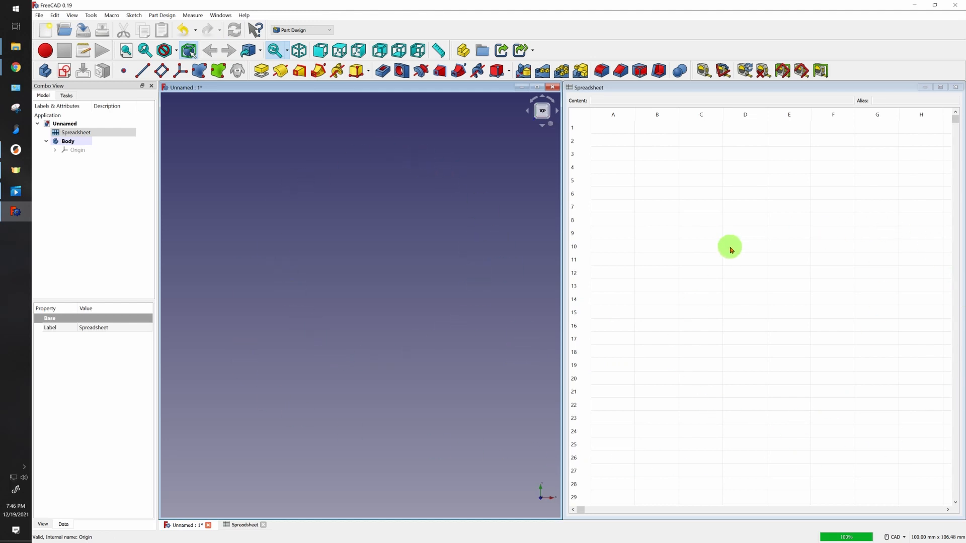
mouse_move(596, 247)
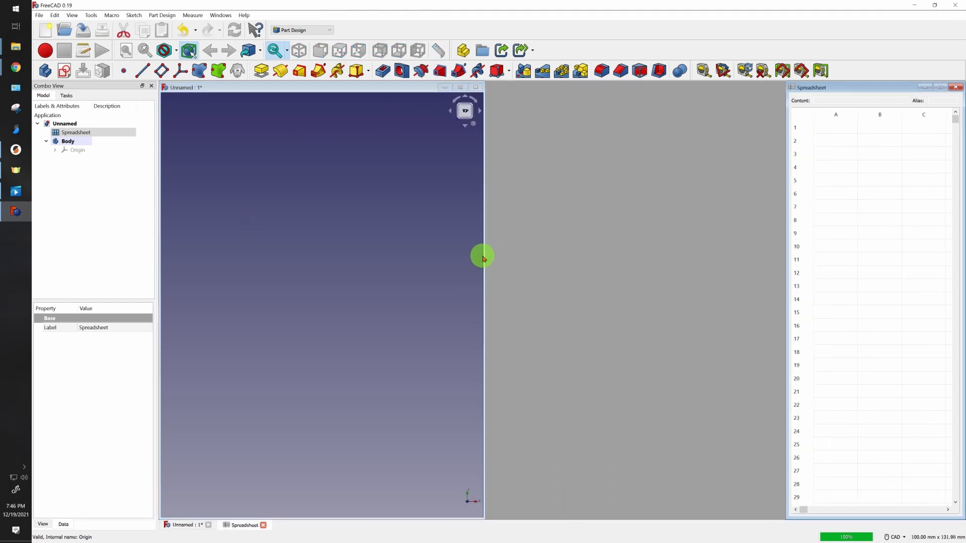
left_click_drag(484, 258, 774, 265)
type("Z")
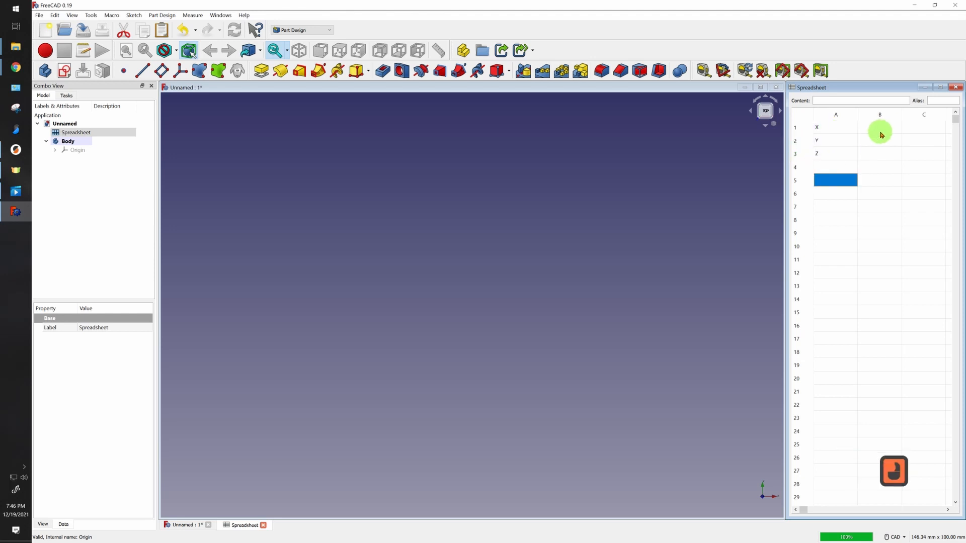
Step: Enter 20, 30 and 10 as the X, Y and Z values in column B
left_click(879, 126)
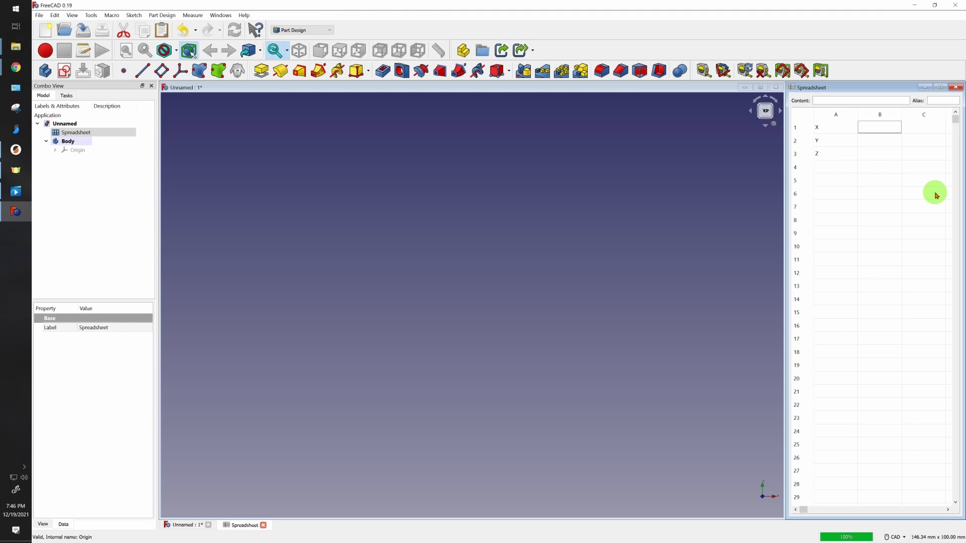
type("30")
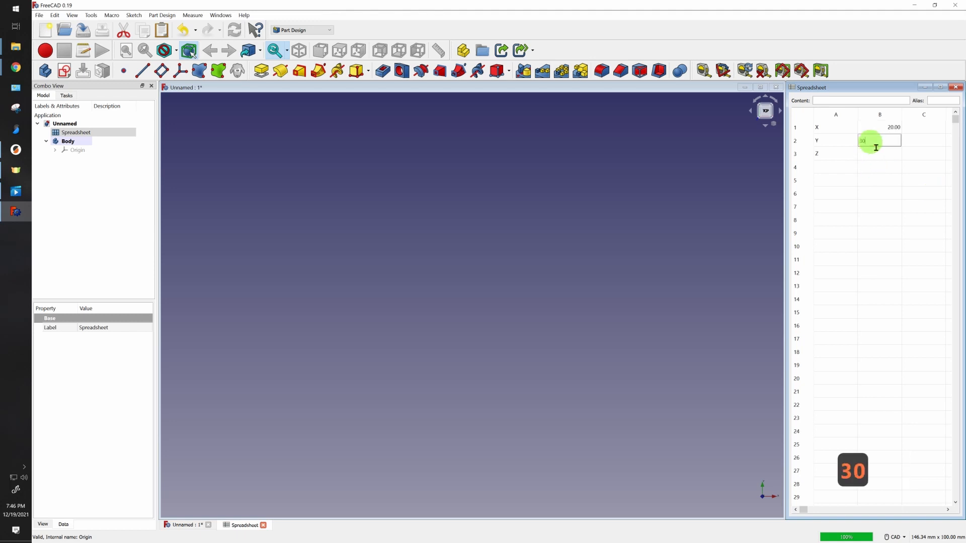
type("10.00")
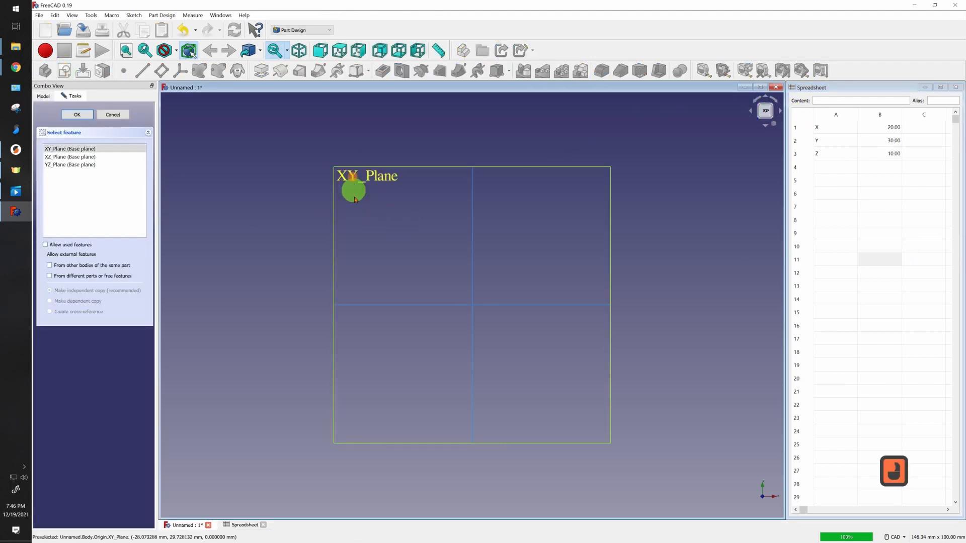
Step: Pick XY_Plane as the sketch plane and confirm it
left_click(77, 115)
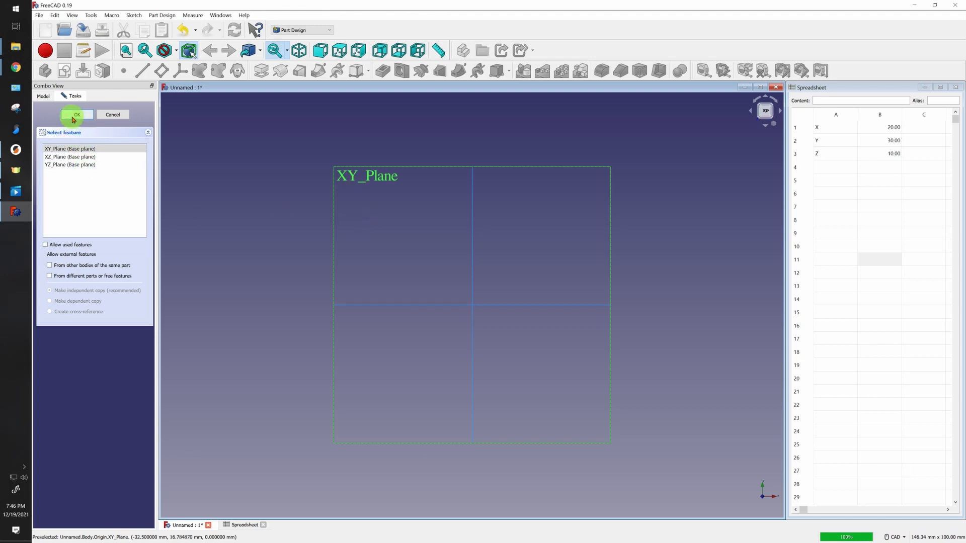
left_click(77, 114)
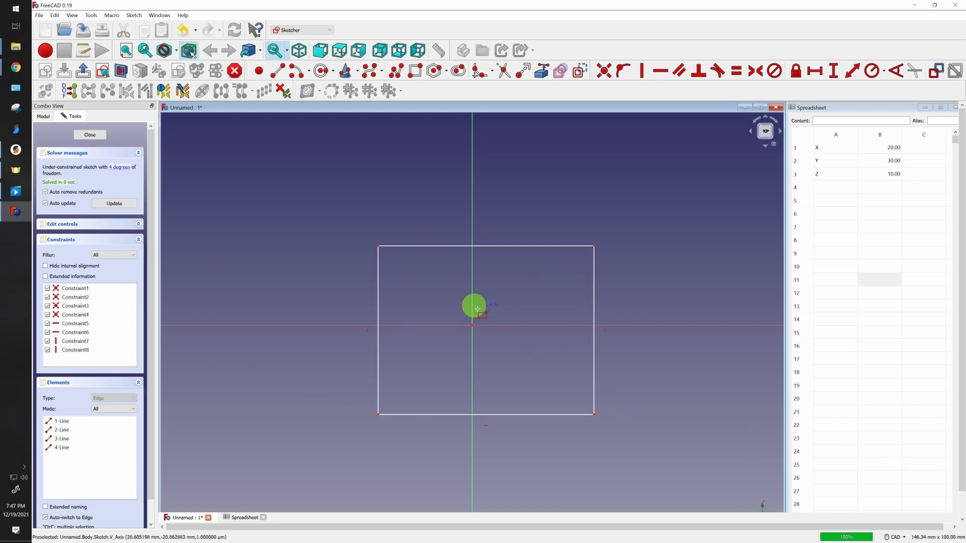
mouse_move(754, 70)
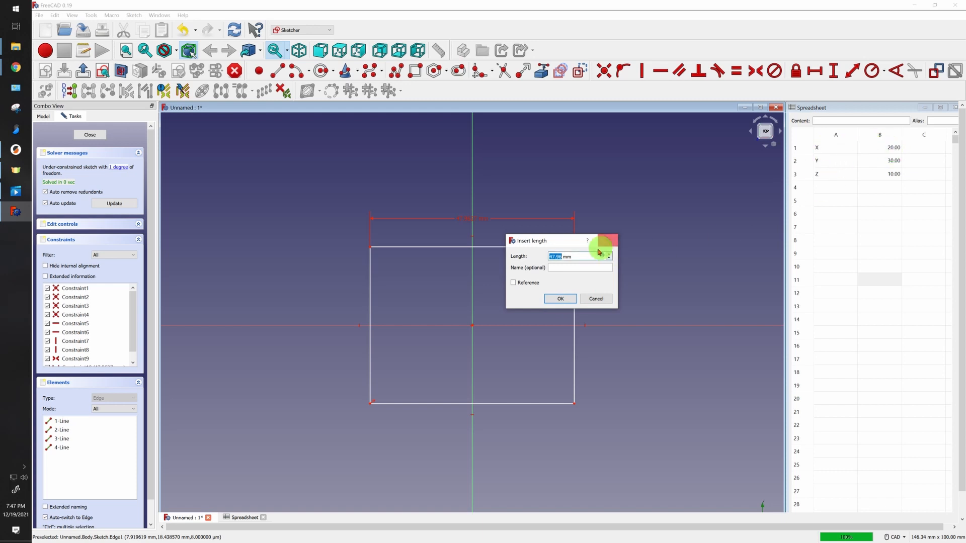
Step: Set the rectangle width constraint to the Spreadsheet.X formula, giving 20 mm
left_click(609, 256)
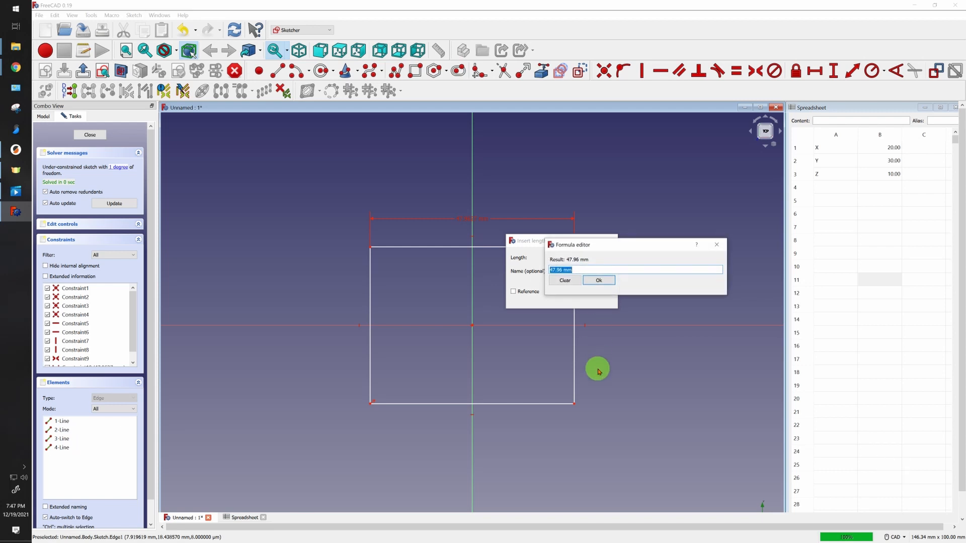
type("sp")
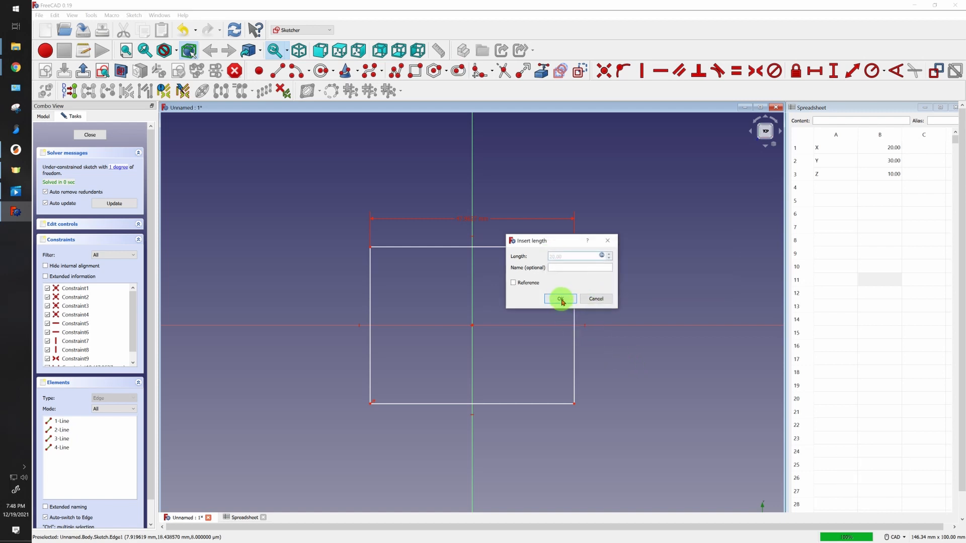
left_click(559, 298)
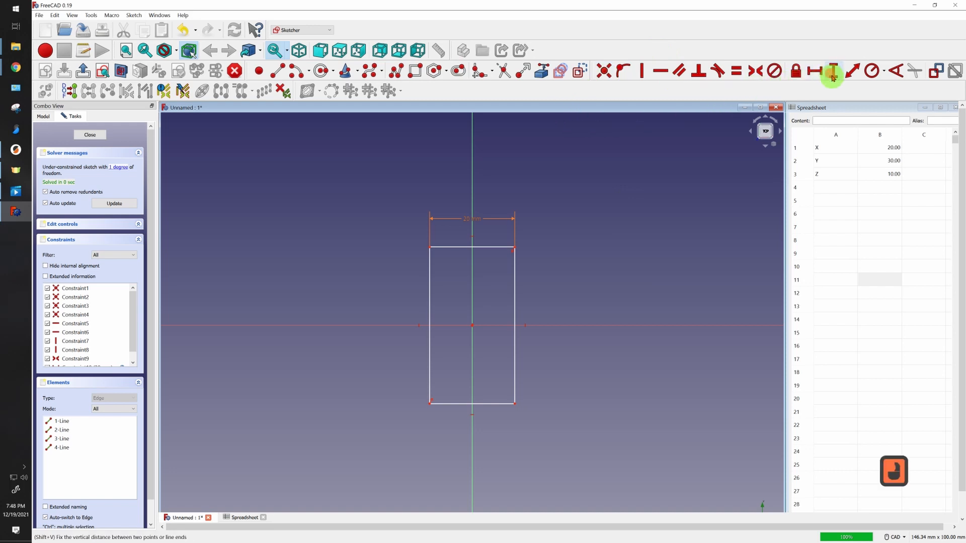
Step: Add a vertical height constraint set by the Spreadsheet.Y formula
left_click(831, 71)
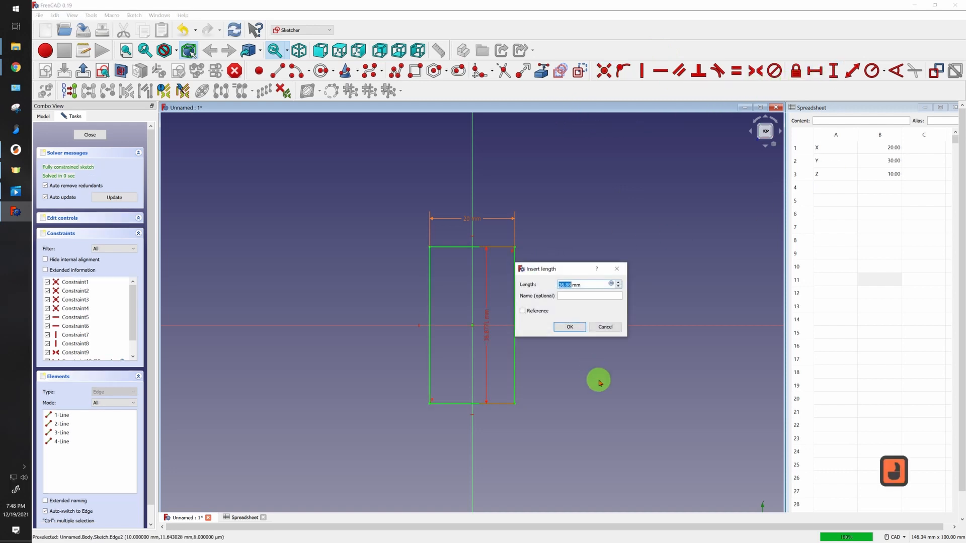
left_click(610, 284)
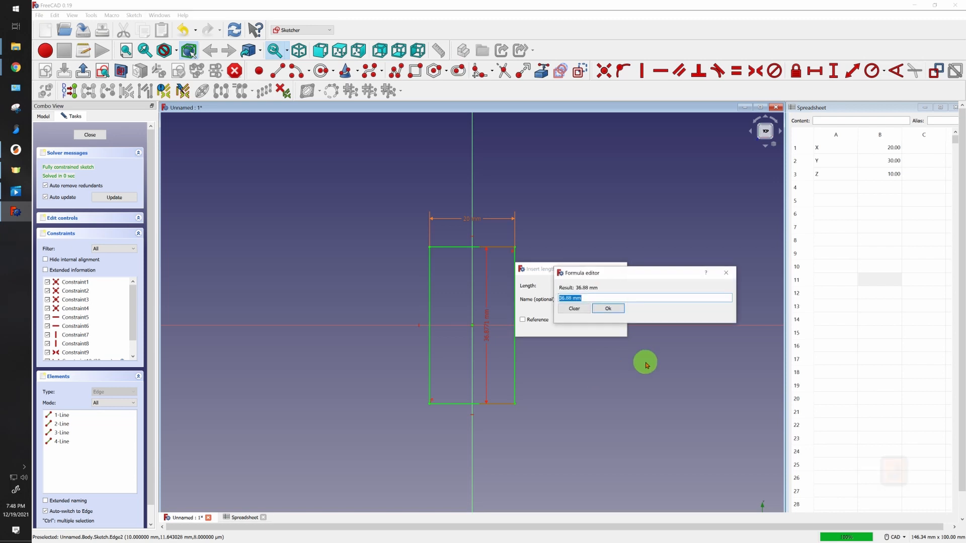
type("sp")
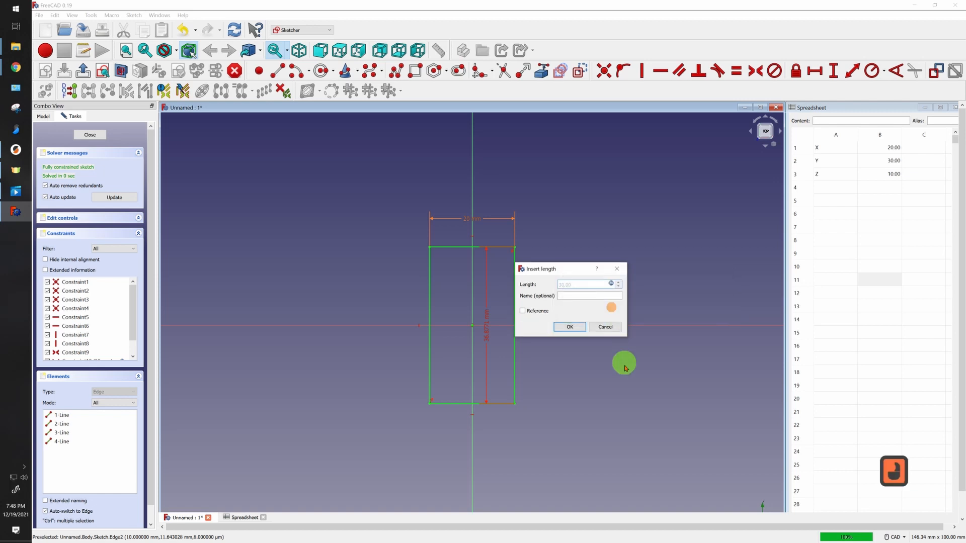
left_click(569, 327)
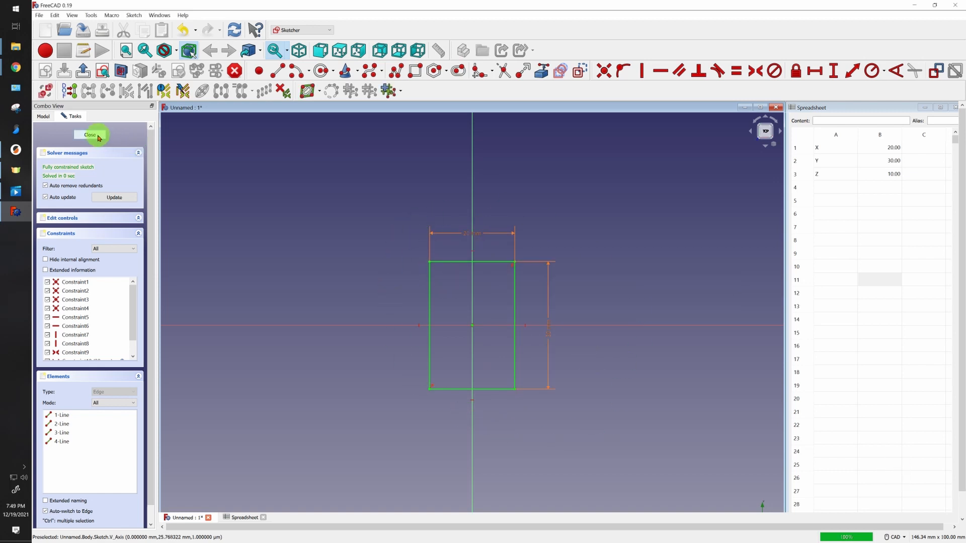
Step: Change the X and Y spreadsheet values to 40, then close and reopen the sketch
left_click(89, 135)
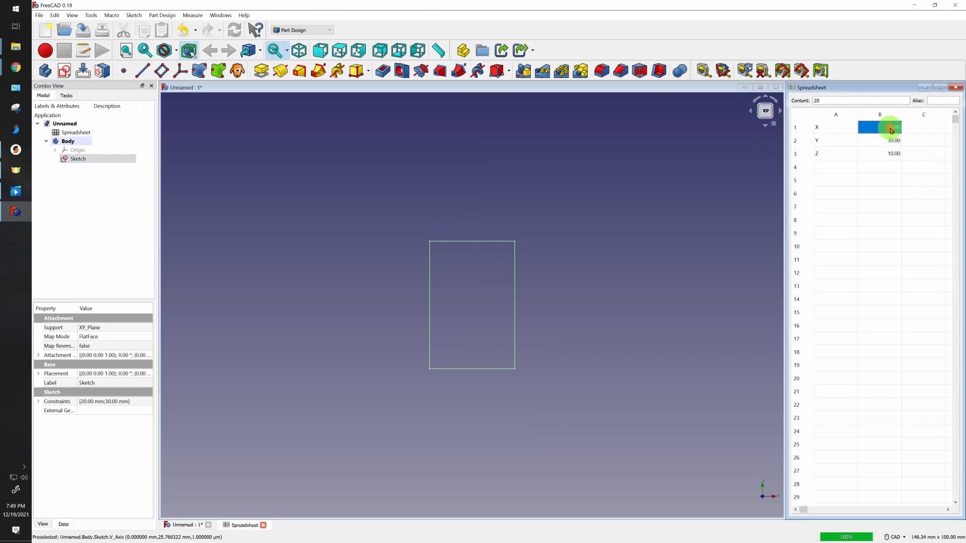
type("4")
left_click(879, 140)
type("20")
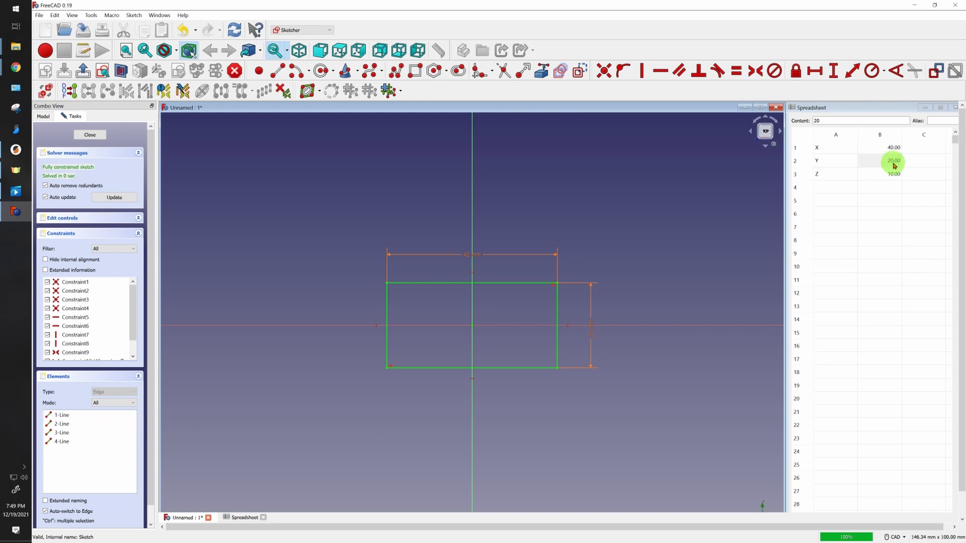
type("4")
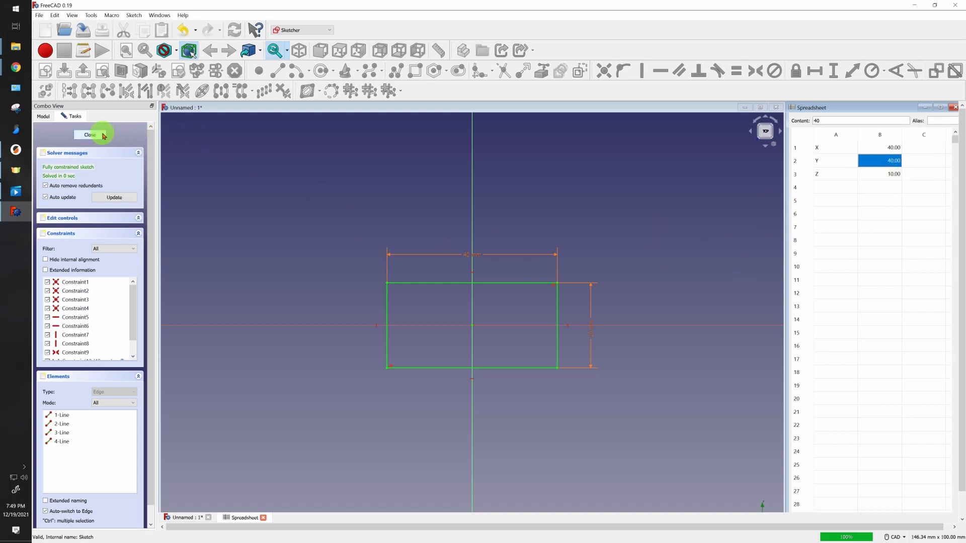
left_click(88, 134)
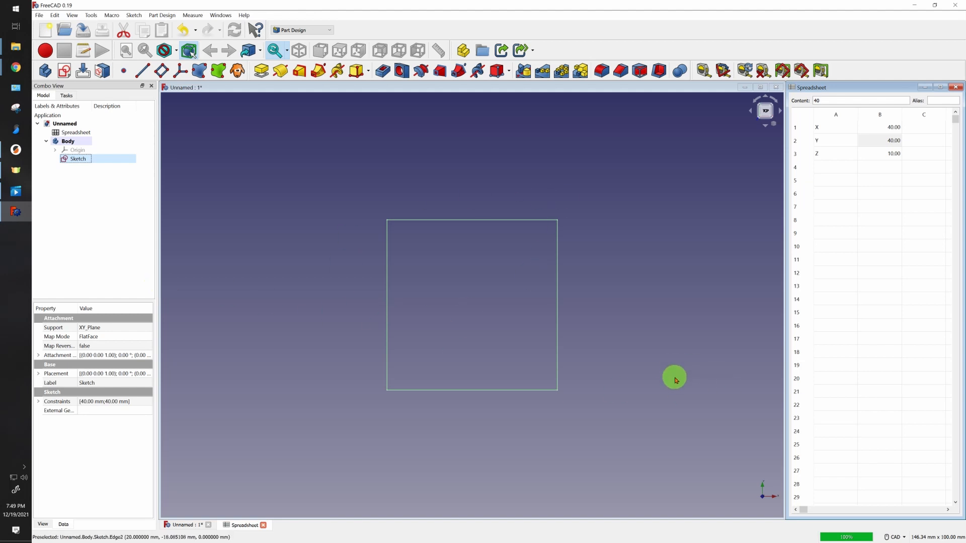
double_click(77, 158)
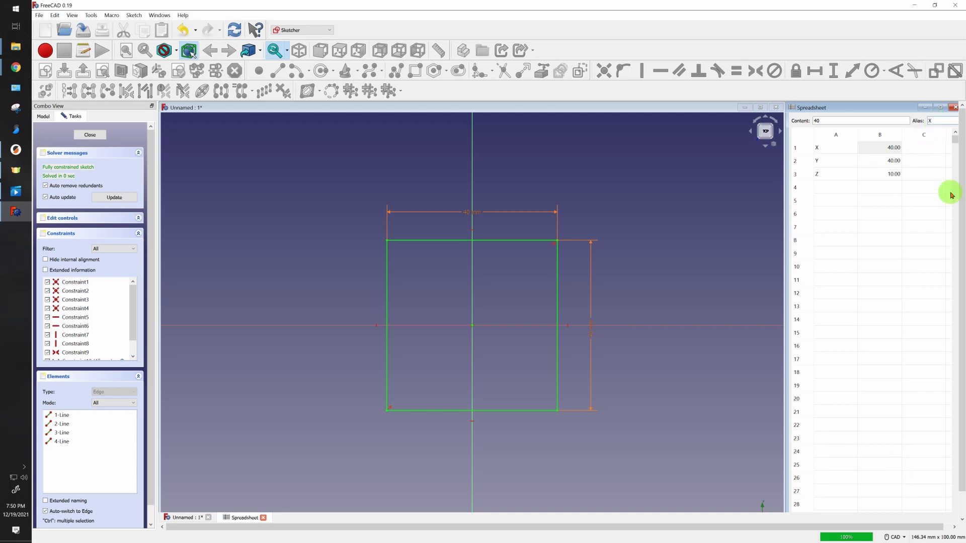
Step: Select the Y and X value cells to give cell B1 the alias X
left_click(879, 161)
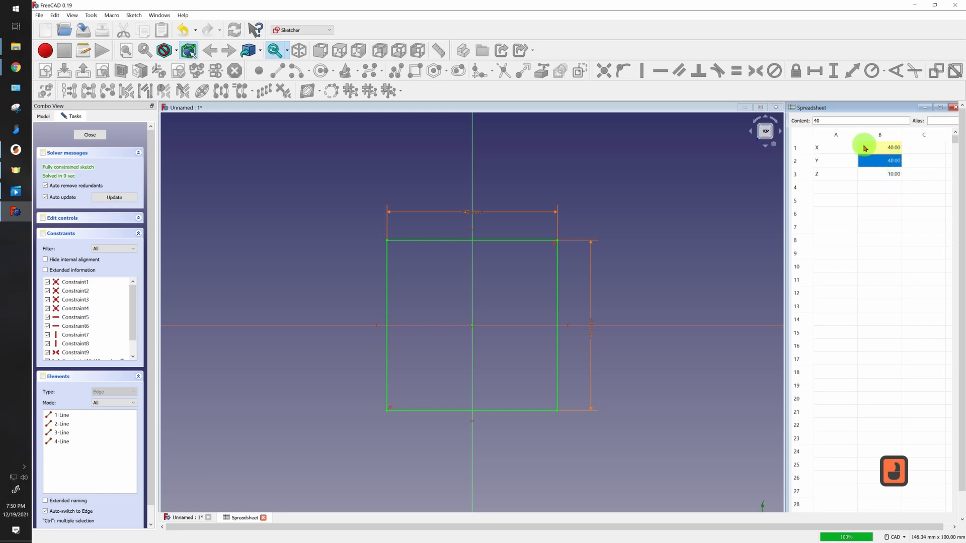
left_click(880, 147)
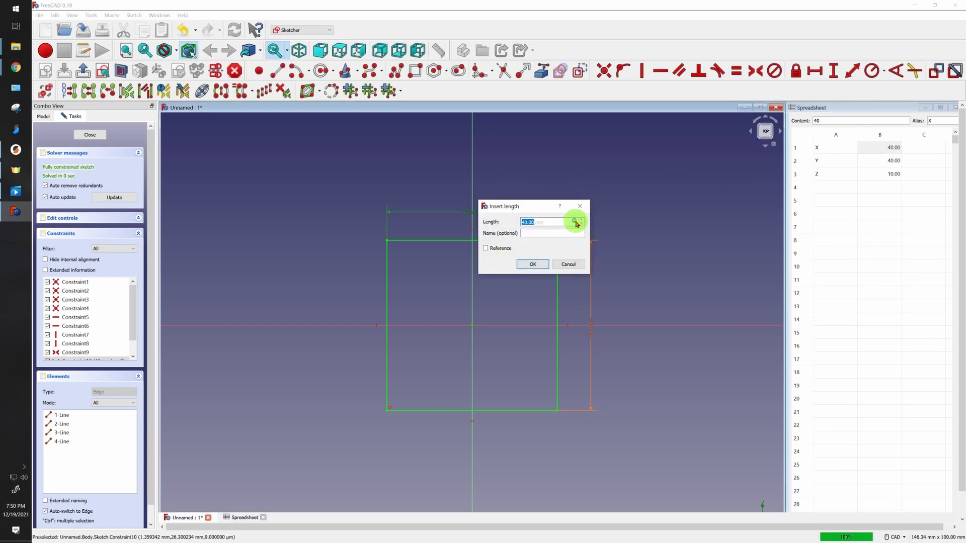
Step: Enter Spreadsheet.X in the width constraint's formula editor and accept the 40 mm result
left_click(574, 221)
type("Spreadsheet.X")
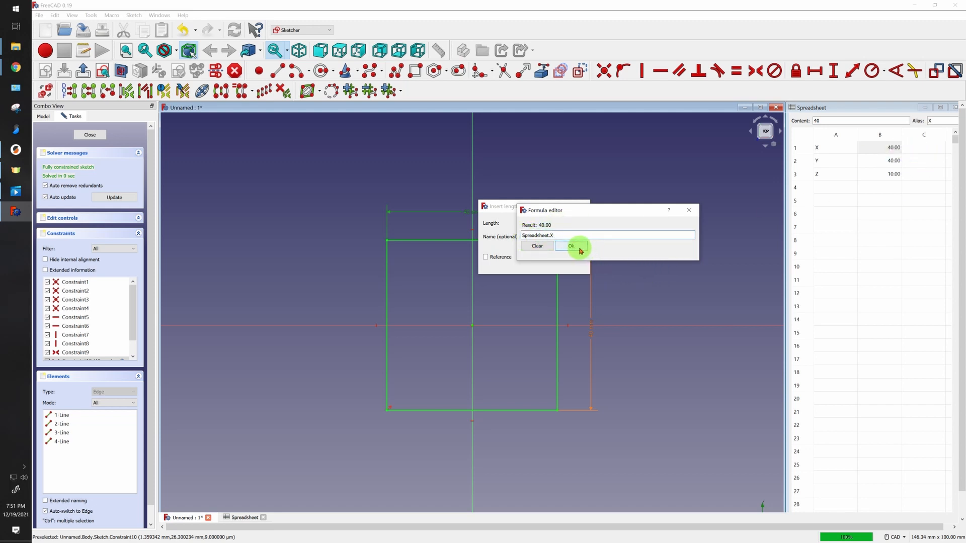
left_click(570, 246)
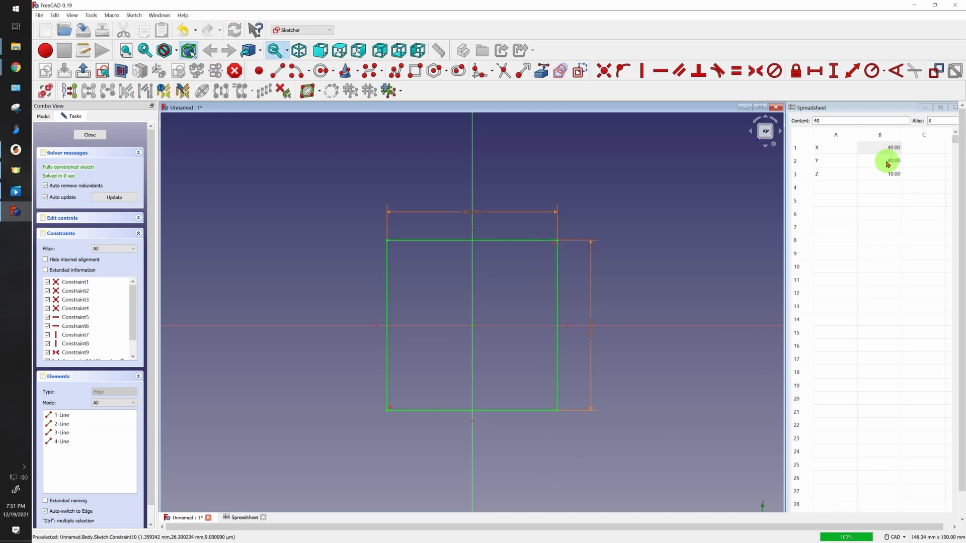
Step: Close the sketch and change cell B1 (X) from its old value to 30
left_click(89, 134)
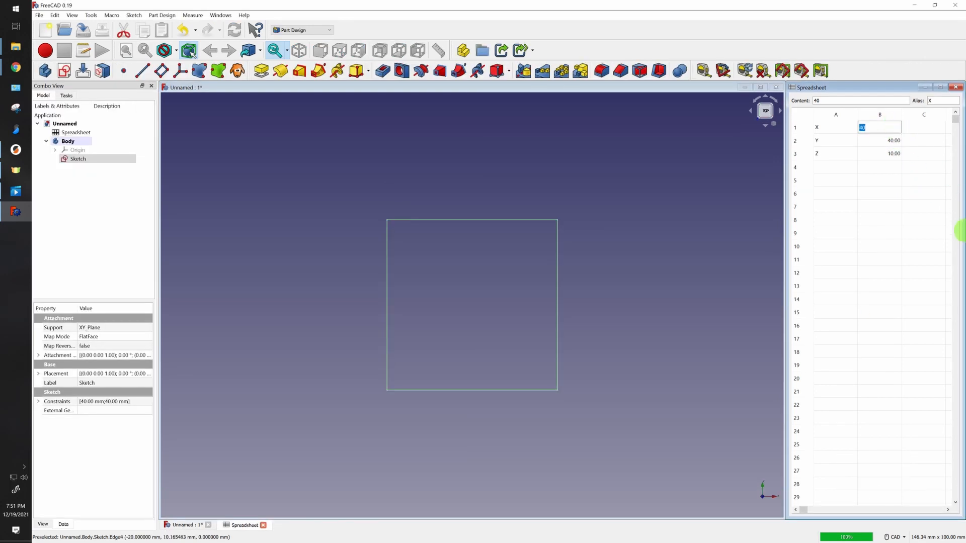
type("30.00")
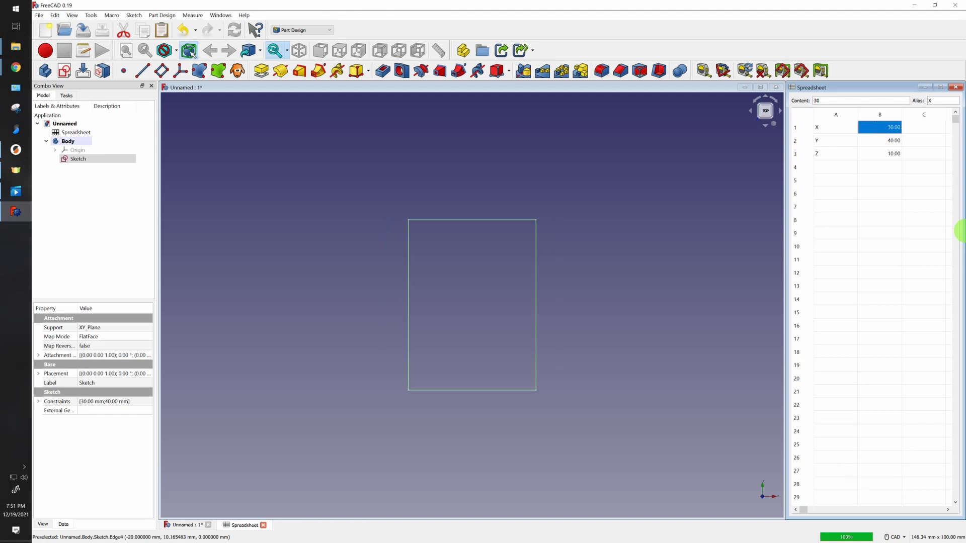
left_click(880, 140)
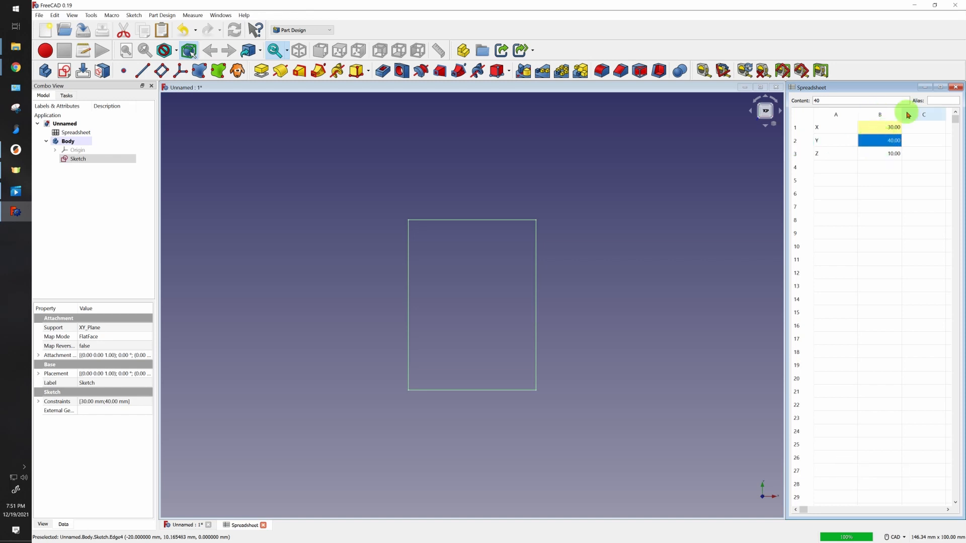
Step: Insert a blank row above Y, and tie the sketch's vertical dimension to the Y cell
left_click(816, 140)
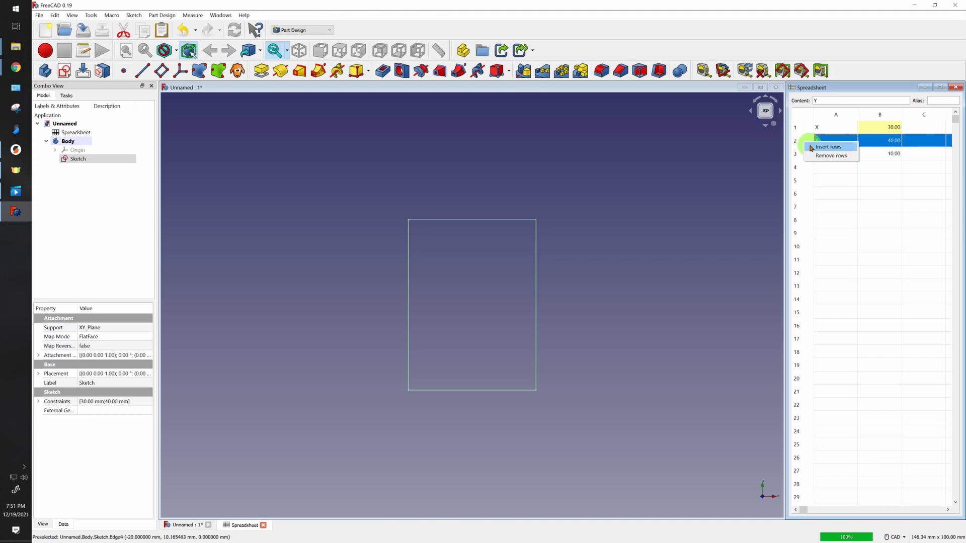
left_click(829, 146)
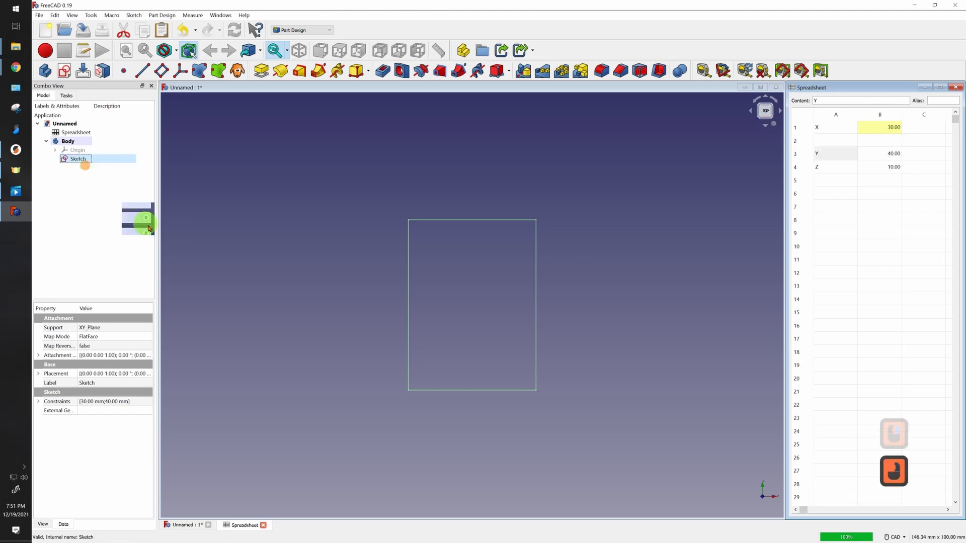
double_click(77, 158)
type("Spreadsheet.B3")
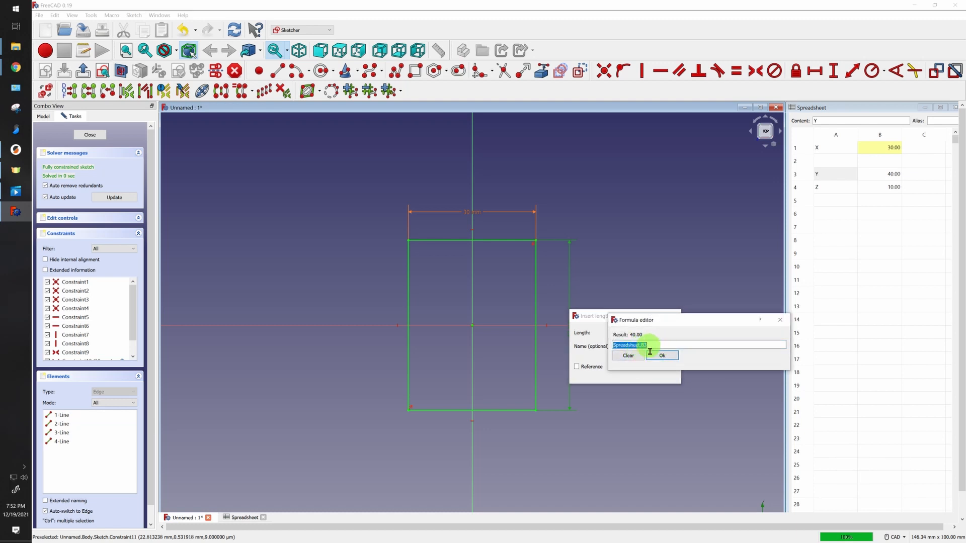
left_click(662, 357)
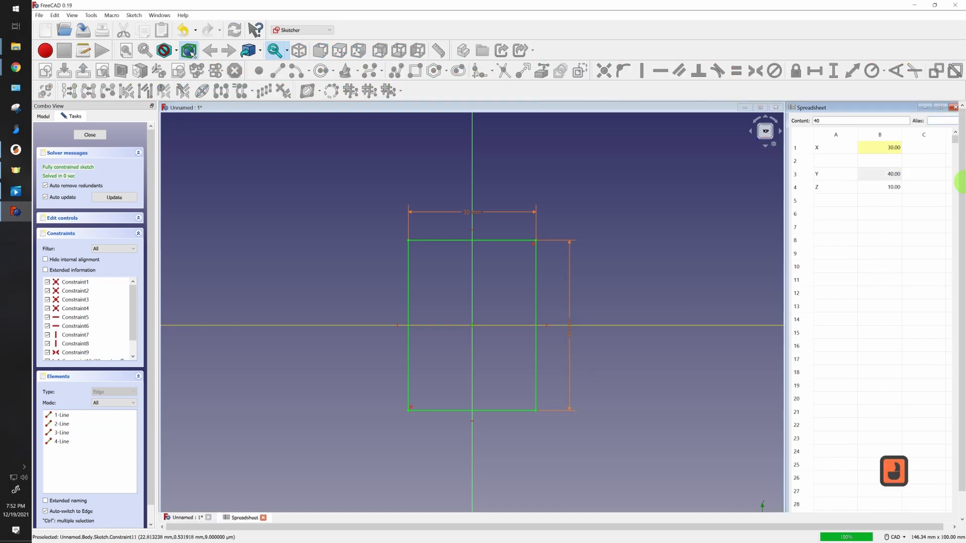
left_click(894, 173)
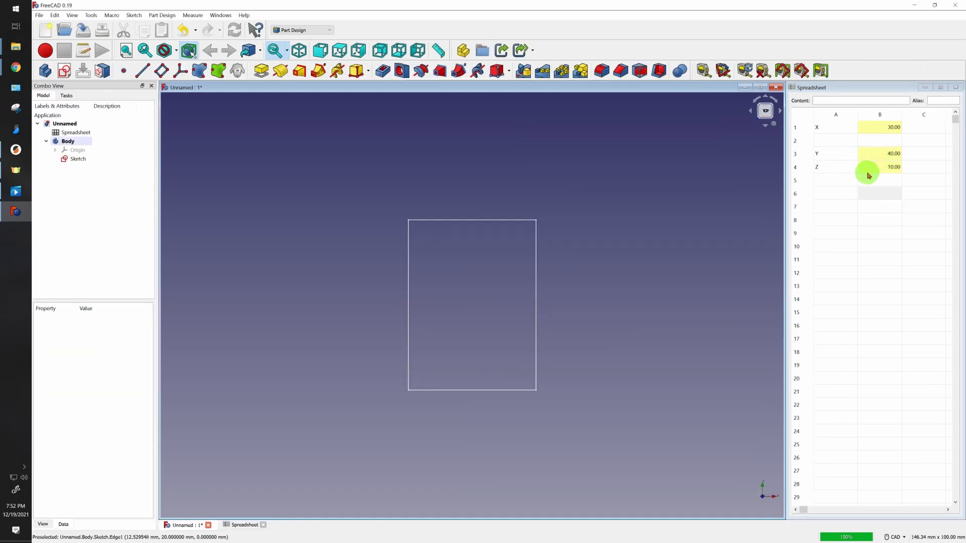
Step: Pad the sketch with its length set by the expression Spreadsheet.Z
left_click(78, 159)
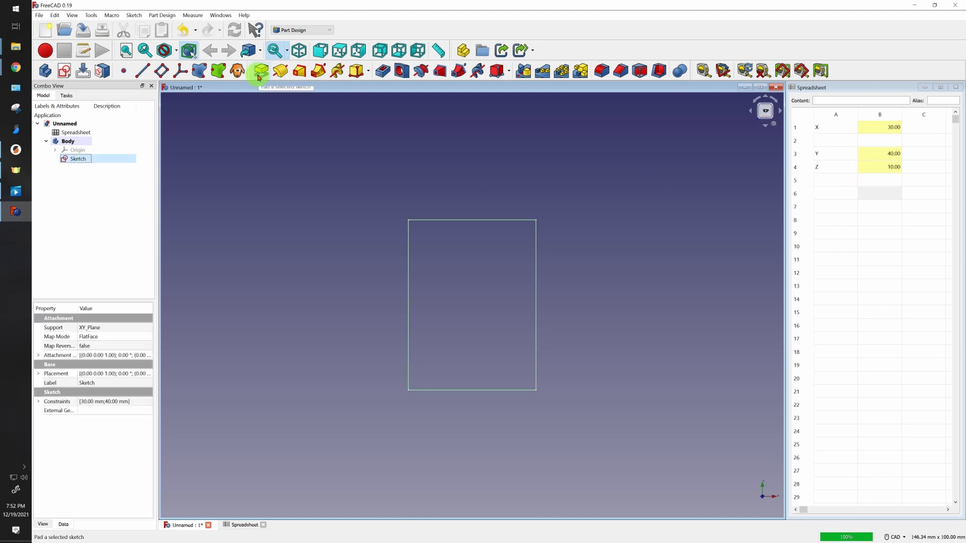
left_click(258, 71)
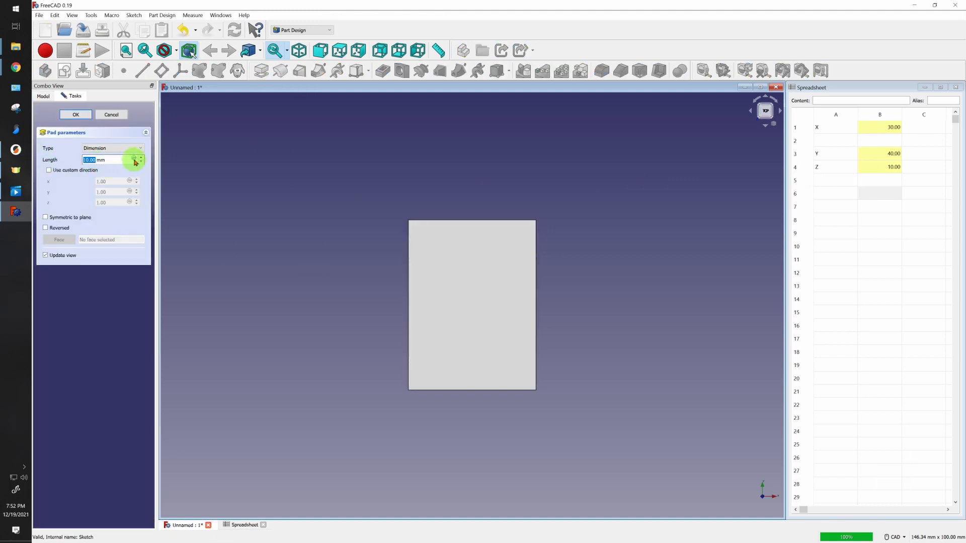
left_click(130, 159)
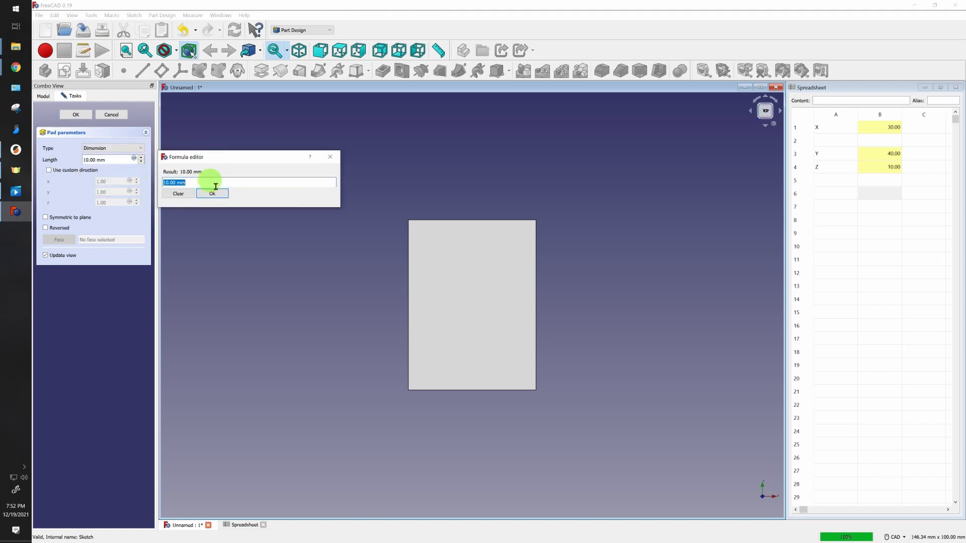
type("Spreadsheet.")
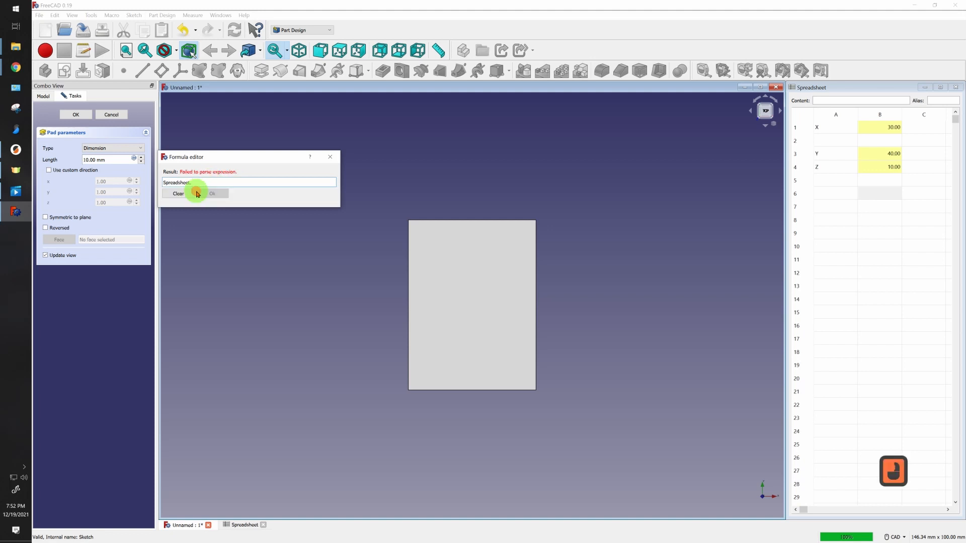
mouse_move(234, 239)
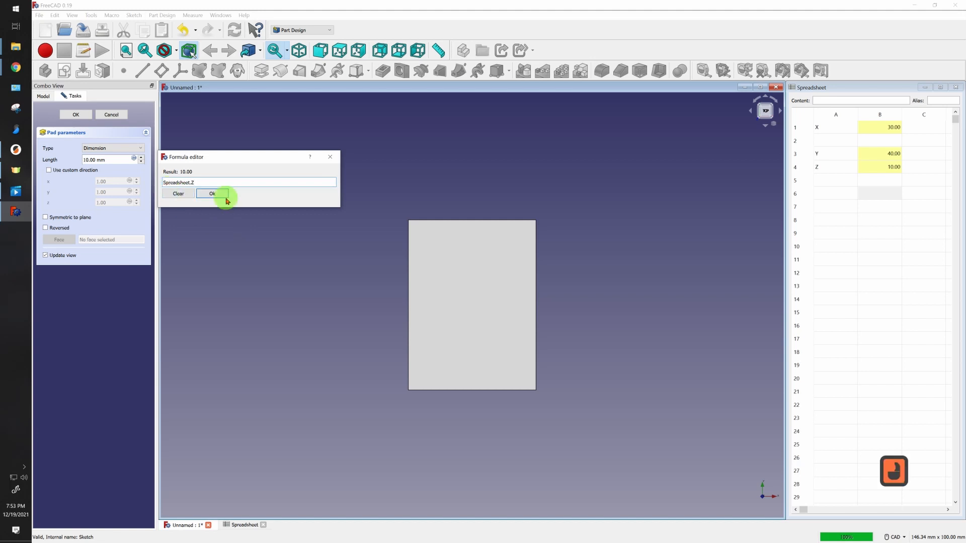
left_click(213, 193)
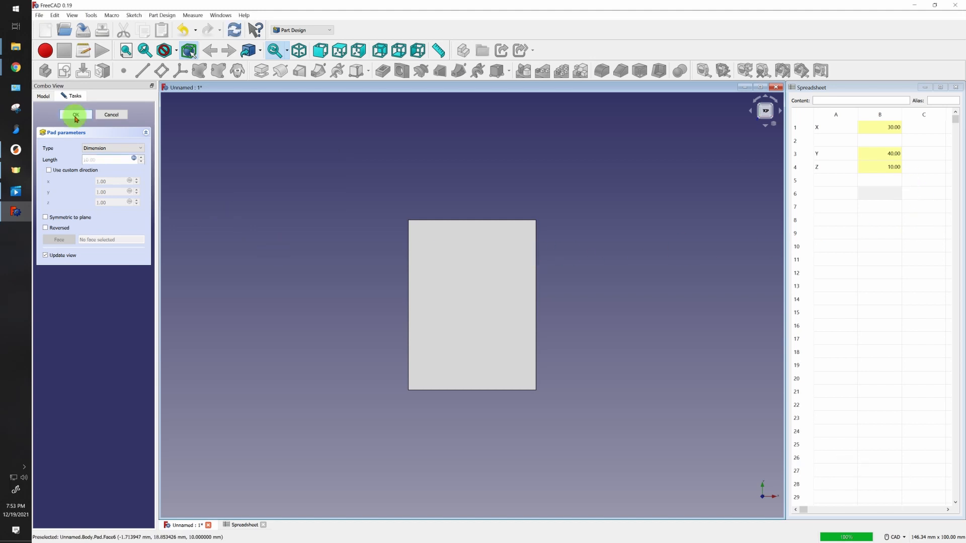
left_click(75, 115)
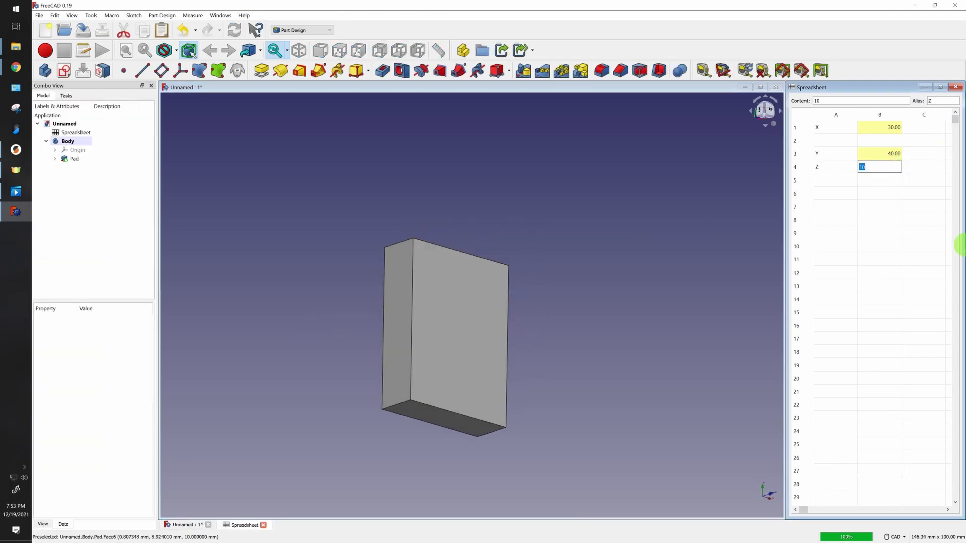
Step: Change cell B4 (Z) to 20, then to 5
type("20.00")
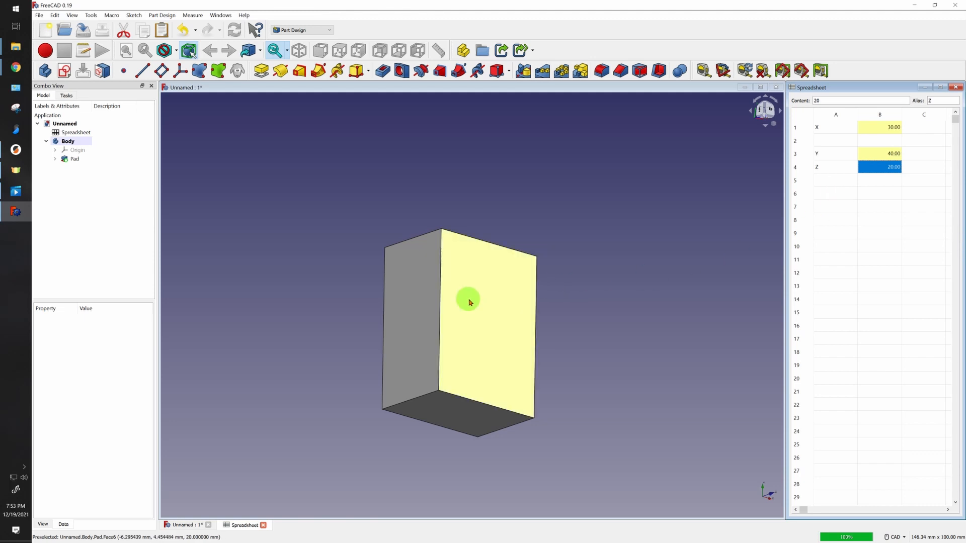
double_click(879, 167)
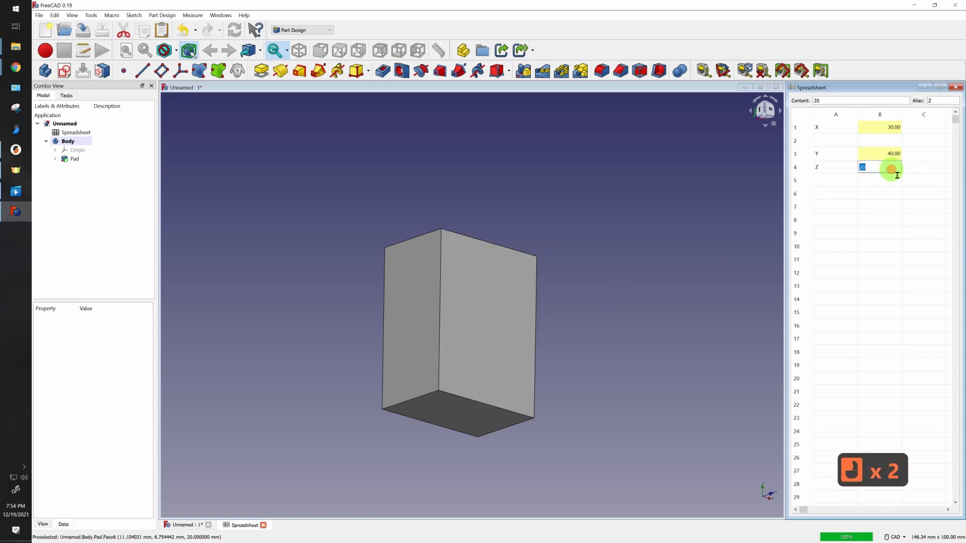
type("5.00")
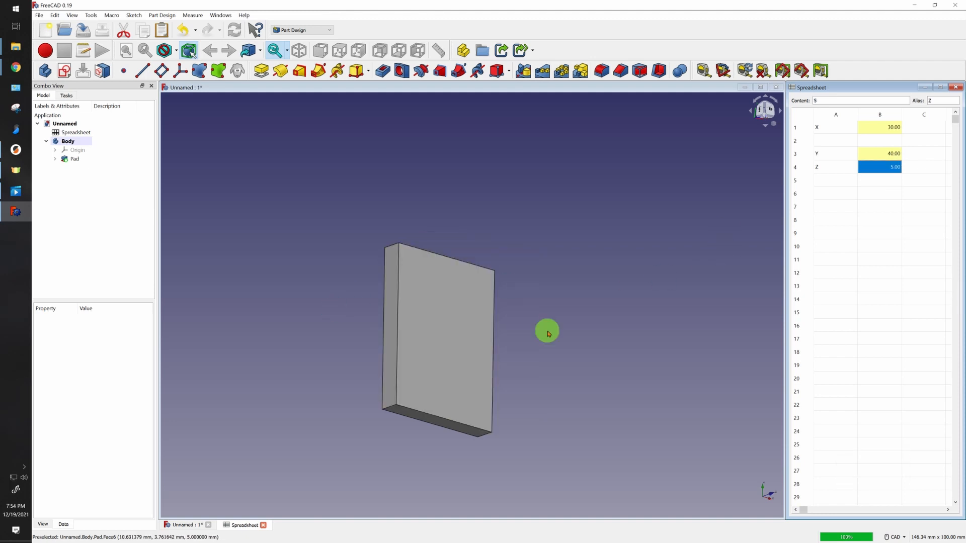
left_click(835, 192)
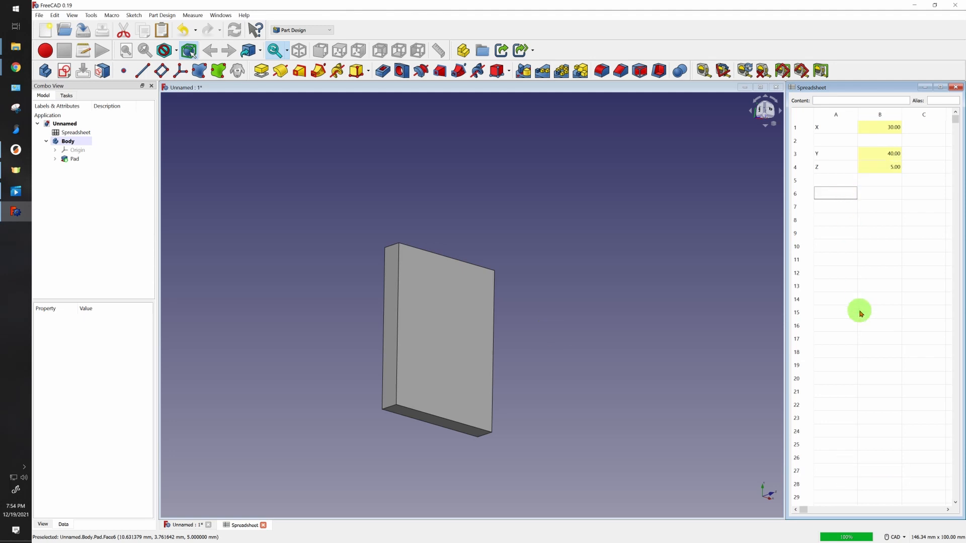
Step: Add 'ScrewHole' and 'offset' labels, and alias cell B5 as offset
type("ScrewHole")
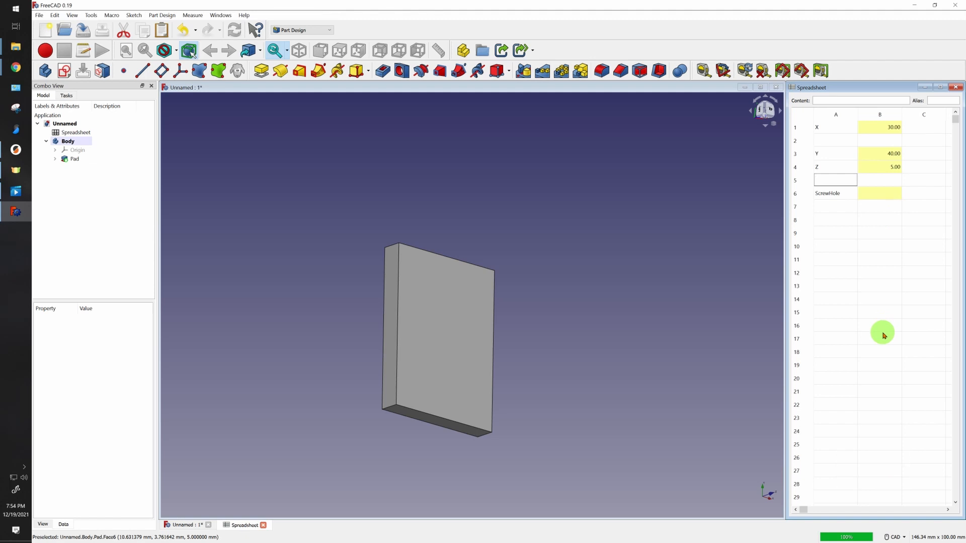
type("offset")
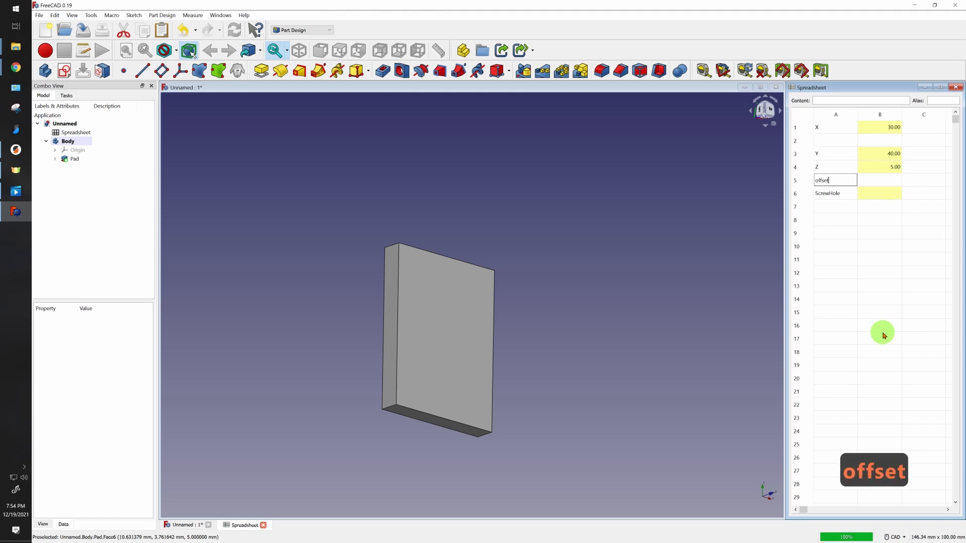
left_click(879, 180)
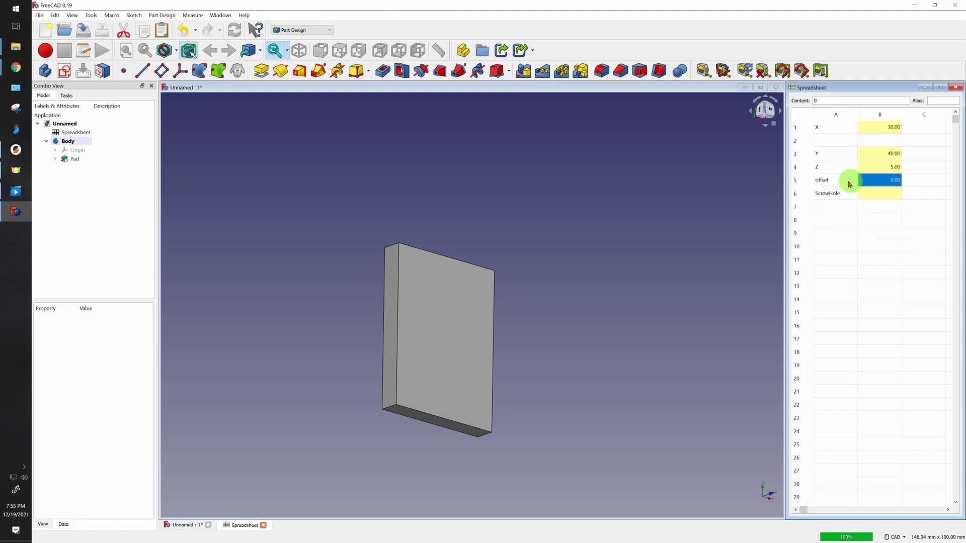
right_click(823, 179)
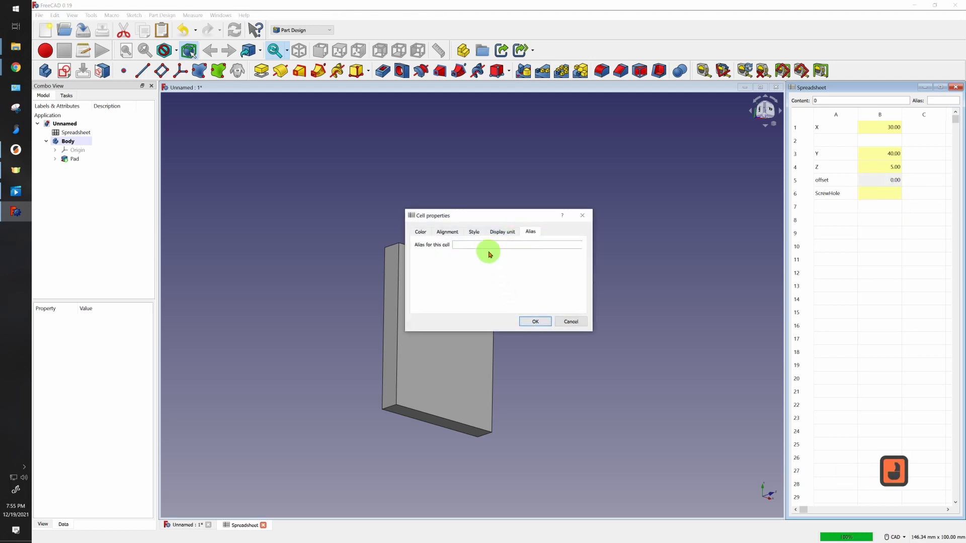
type("offset")
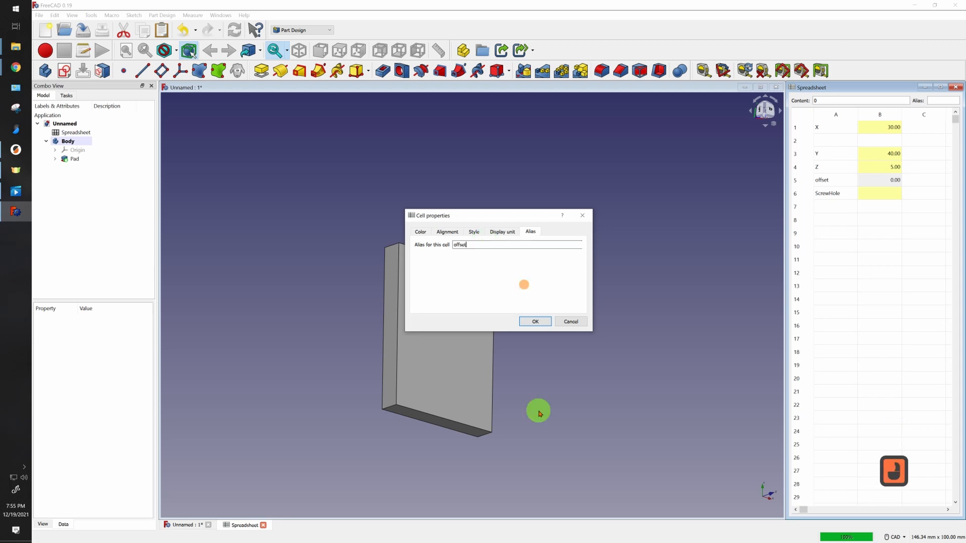
left_click(534, 321)
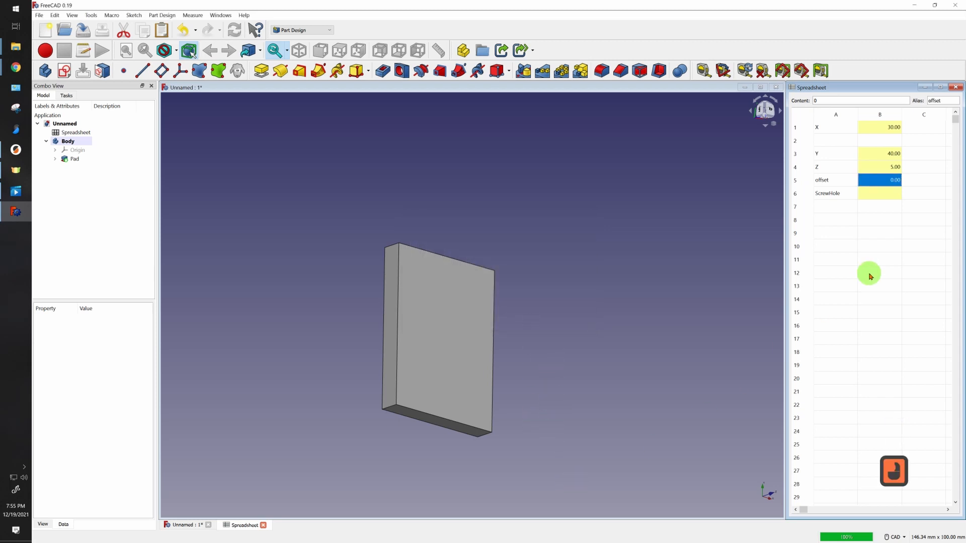
Step: Enter the formula =4+offset in ScrewHole's value cell B6
left_click(879, 192)
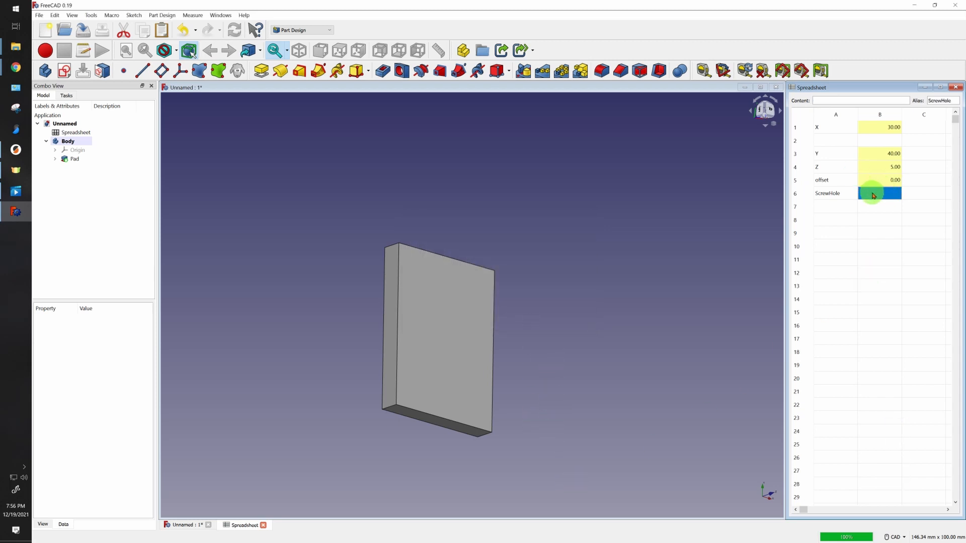
type("=")
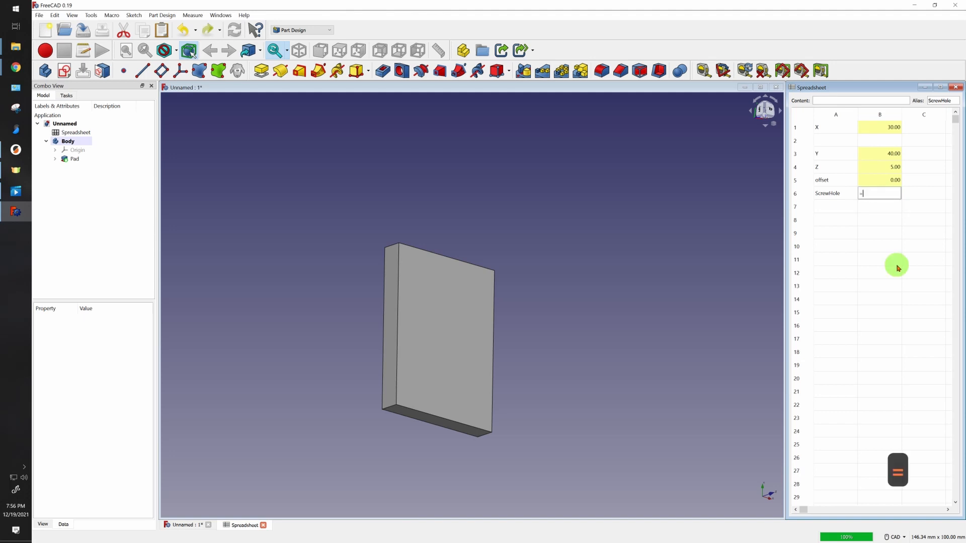
type("4.00")
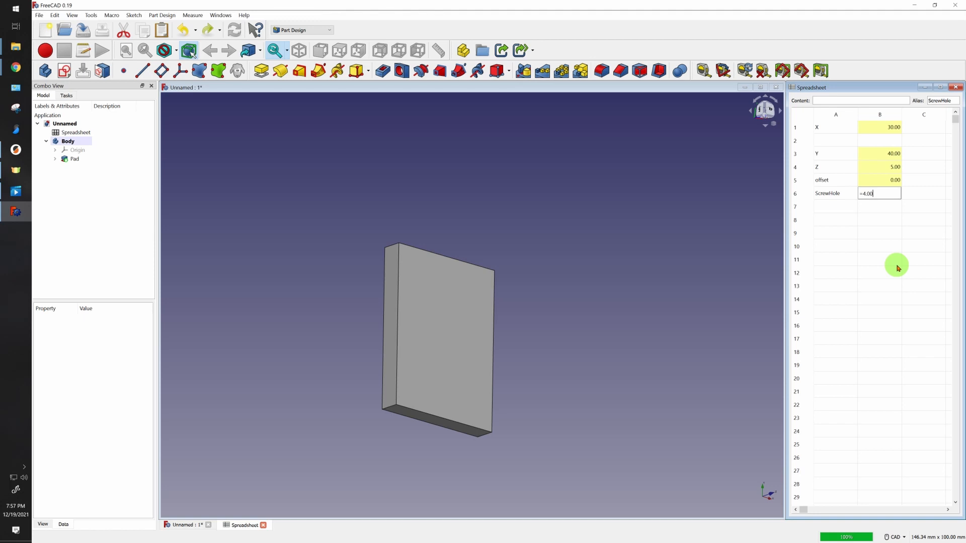
type("+")
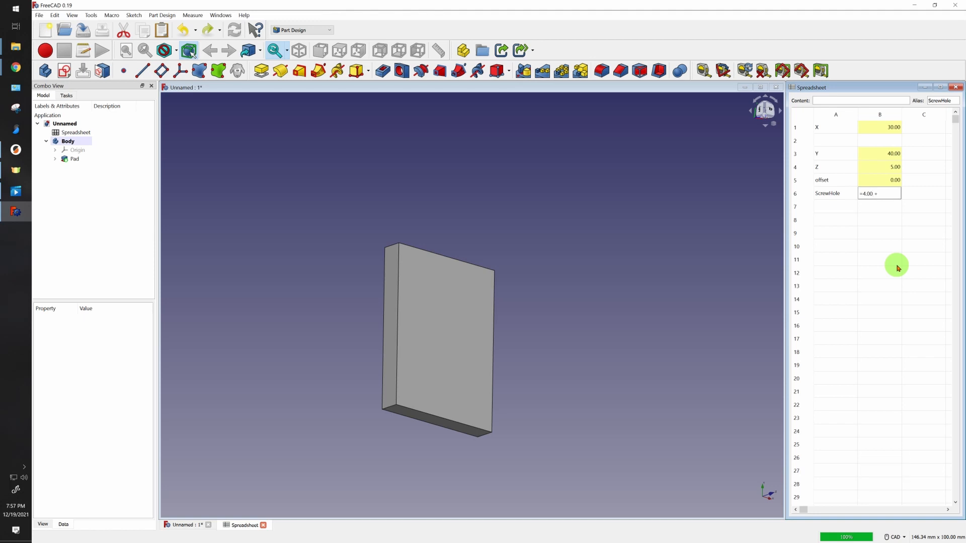
type("off")
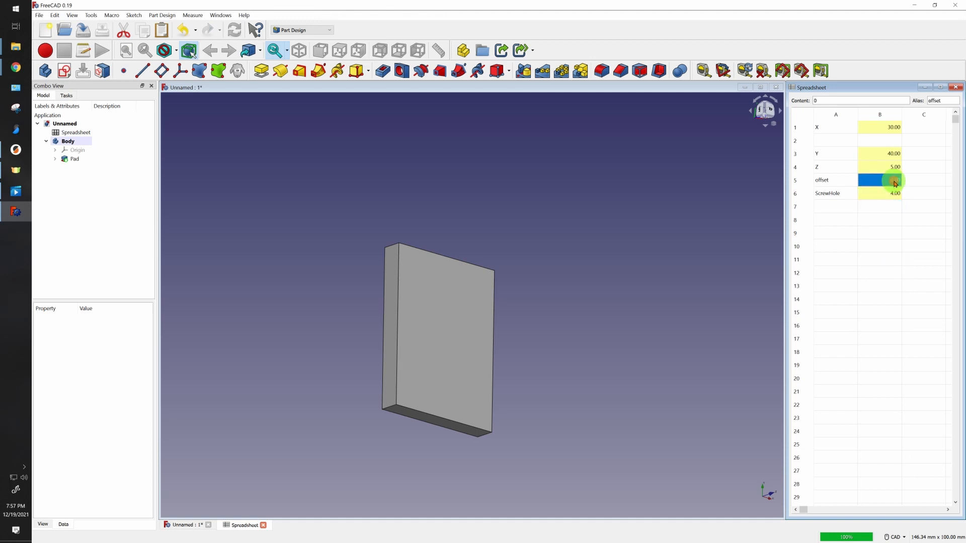
Step: Change the offset value in B5 to 0.15
double_click(880, 180)
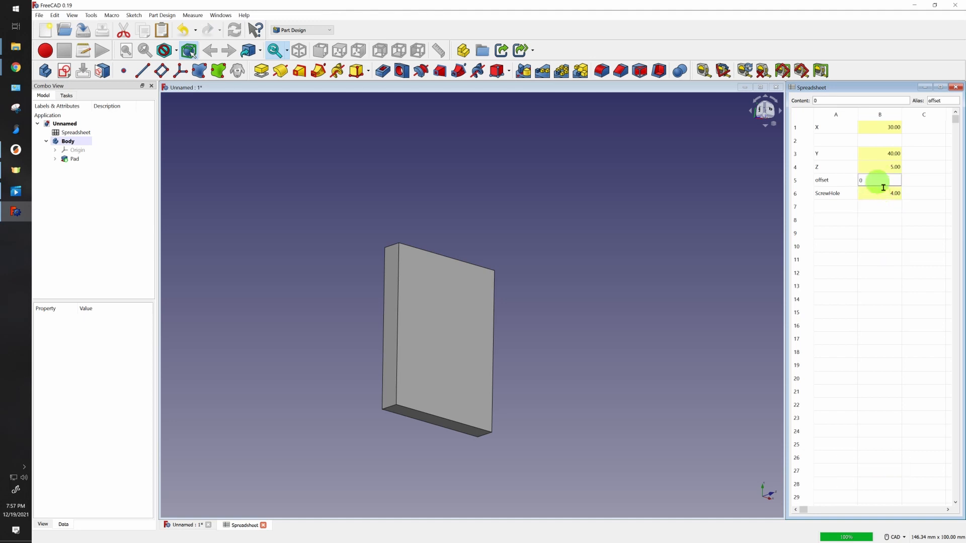
type(".15")
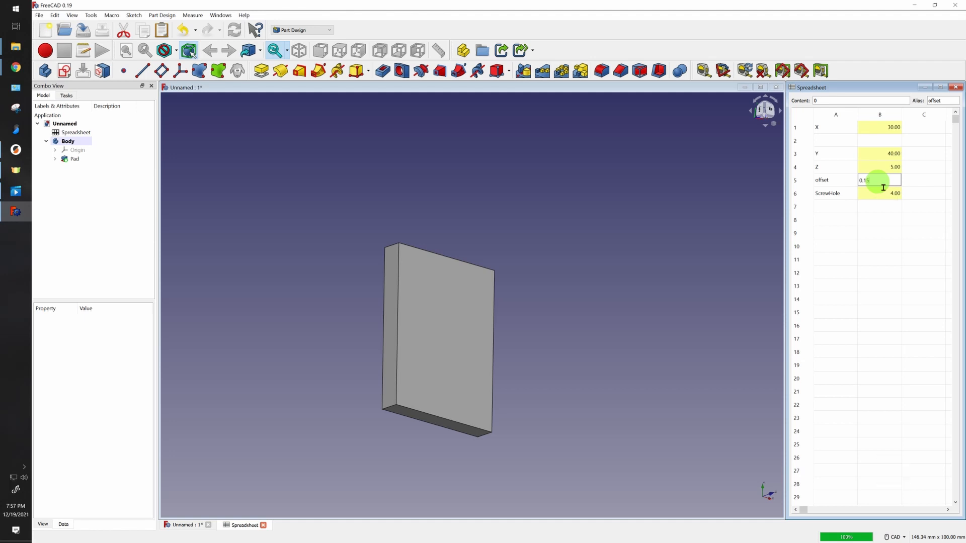
left_click(880, 193)
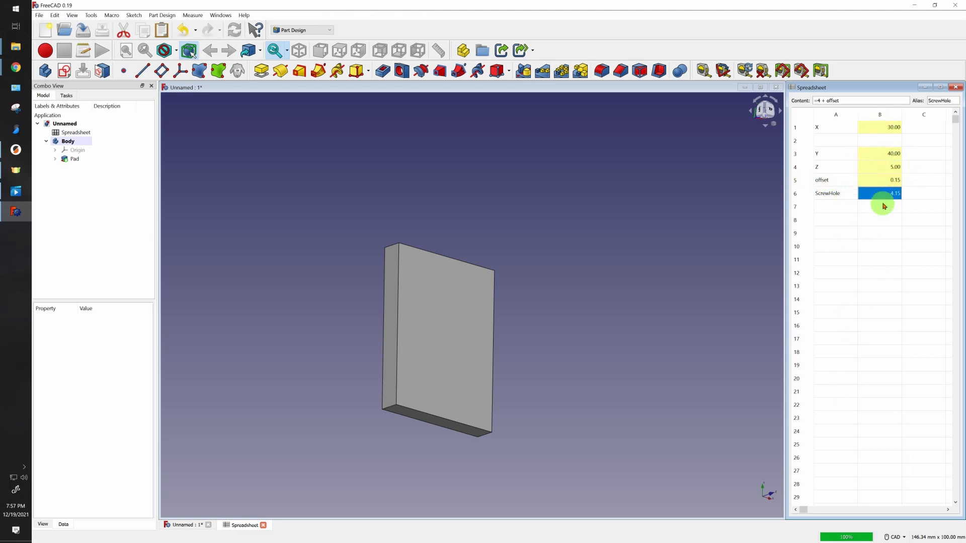
left_click(74, 159)
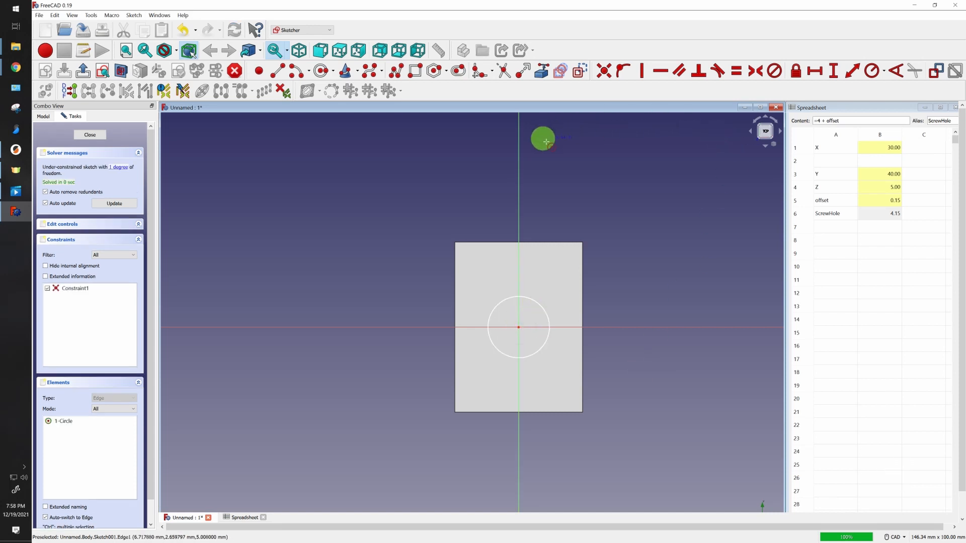
mouse_move(872, 70)
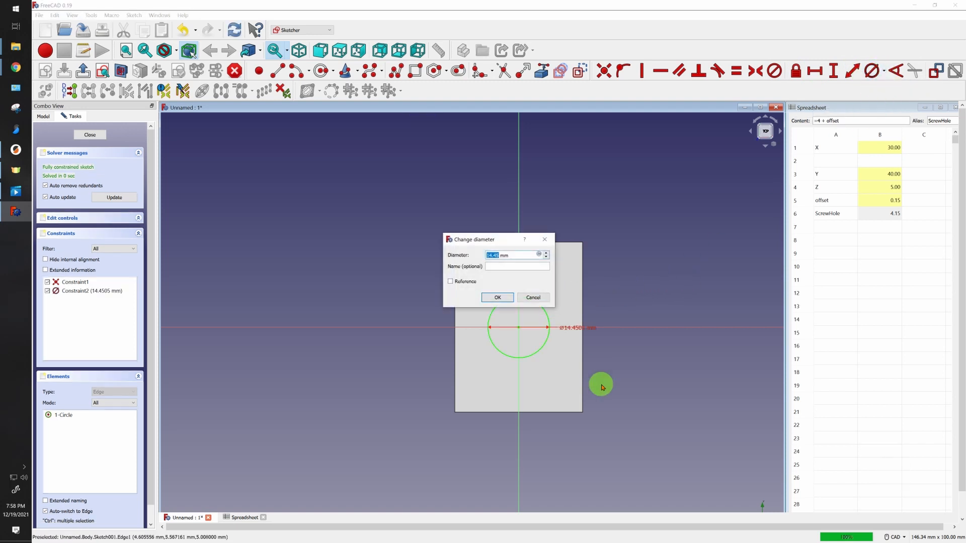
Step: Drive the circle's diameter with Spreadsheet.ScrewHole (4.15 mm), then close the sketch
left_click(540, 255)
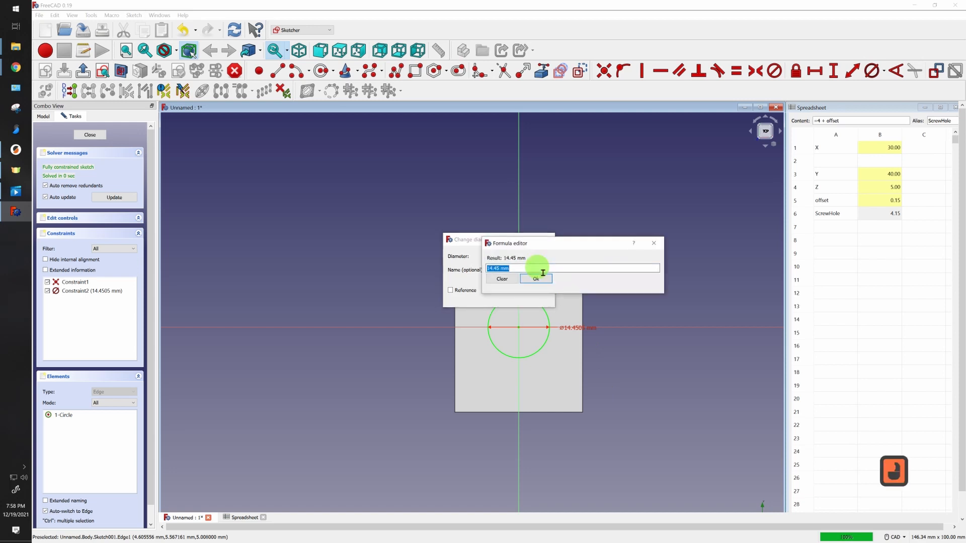
type("Spreadsheet.")
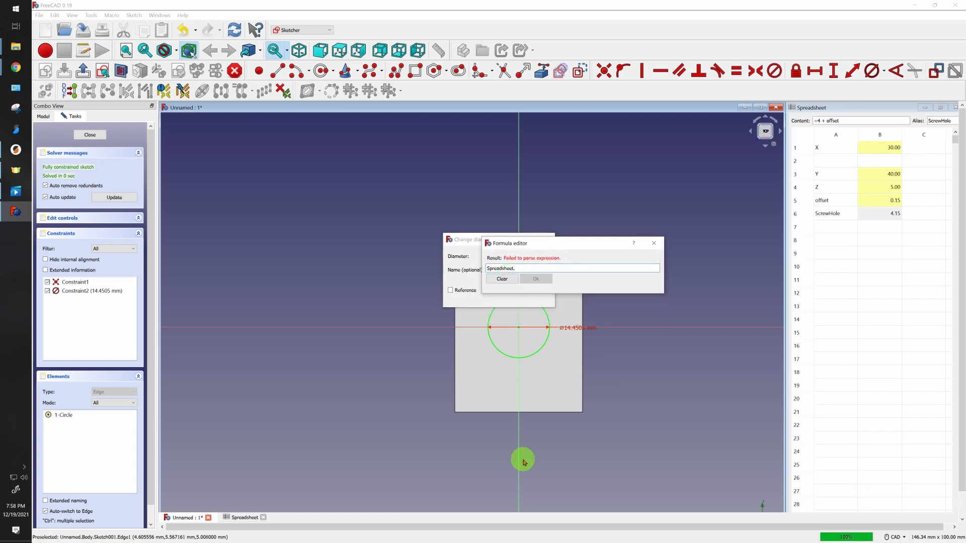
type("scre")
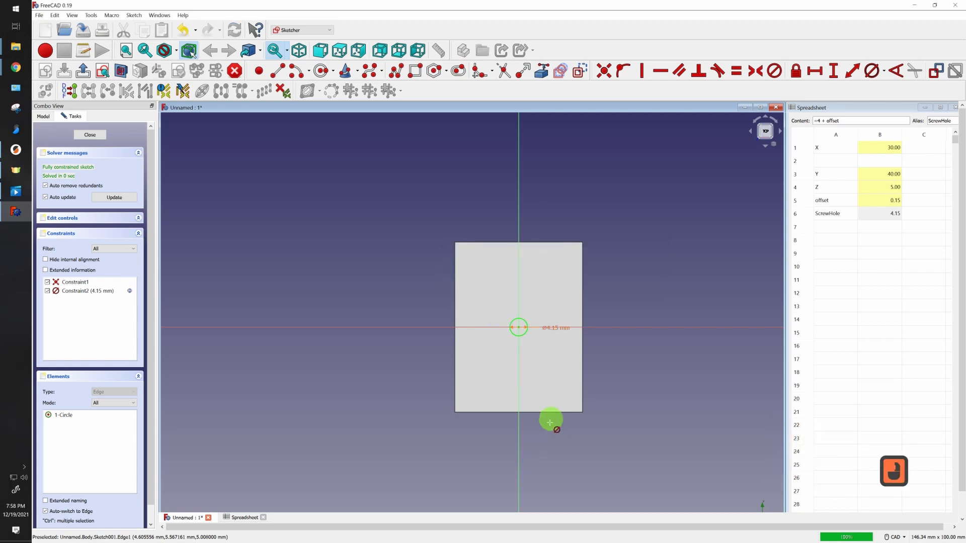
left_click(90, 134)
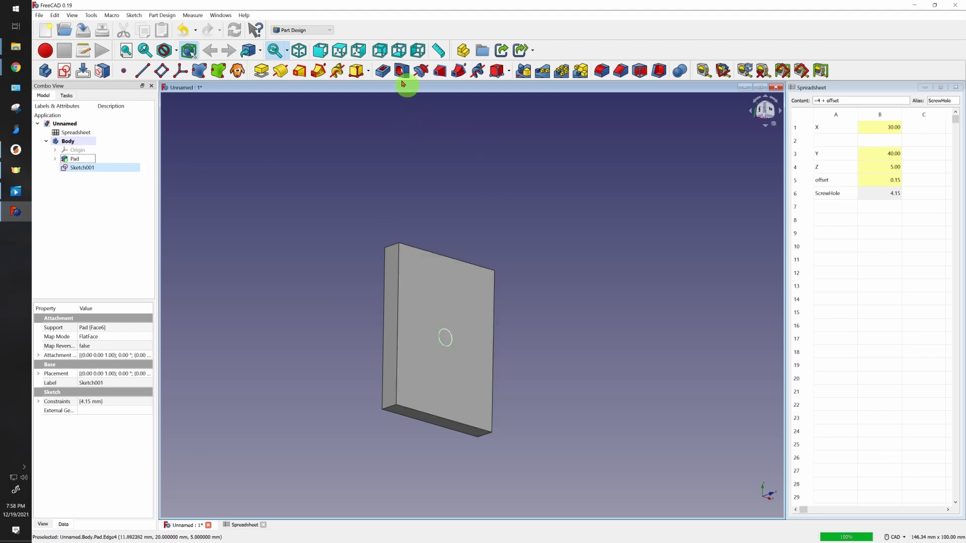
Step: Cut a Through all pocket from the circle sketch into the plate
left_click(400, 71)
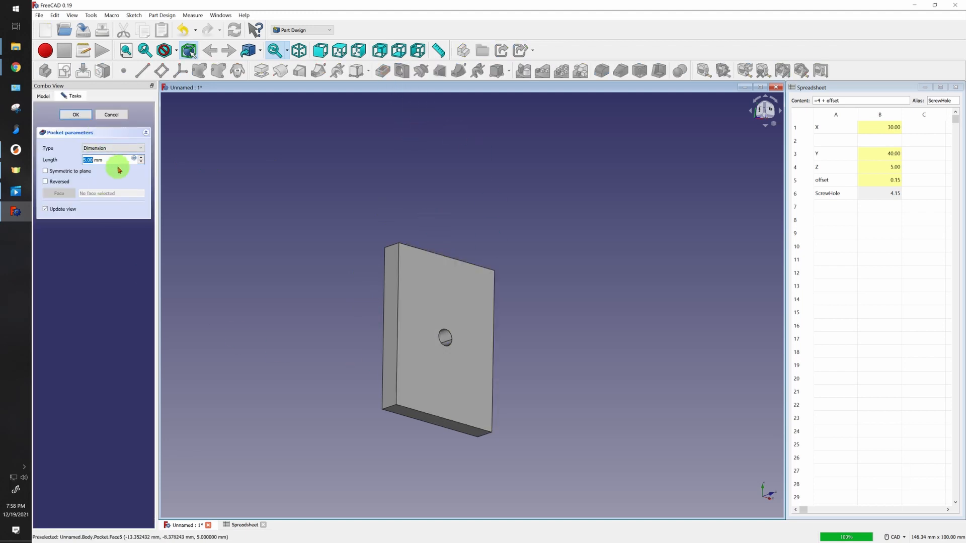
left_click(112, 148)
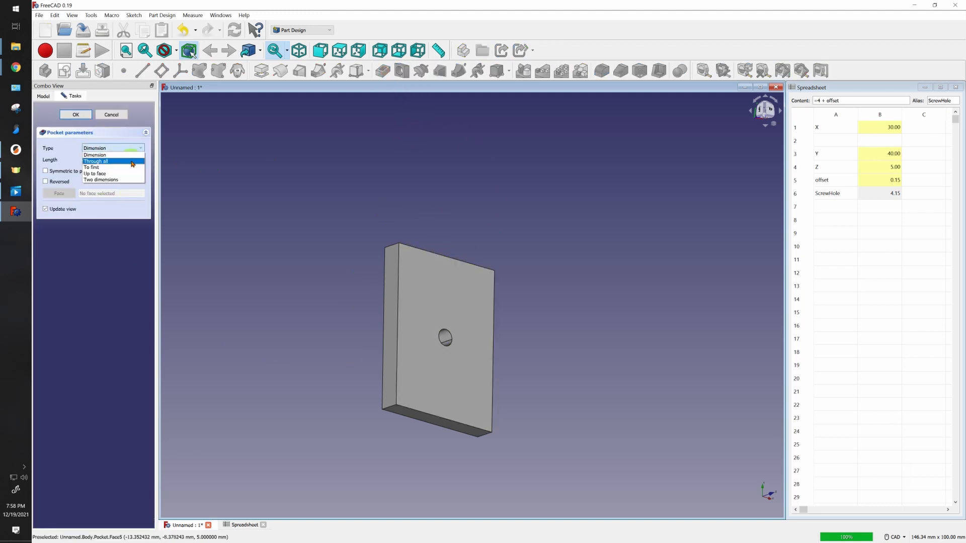
left_click(75, 115)
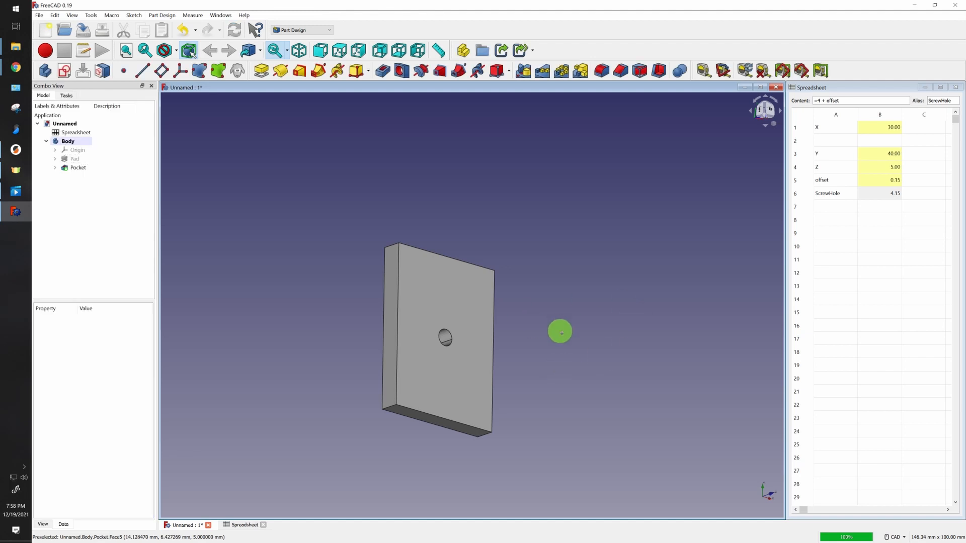
left_click_drag(560, 331, 624, 353)
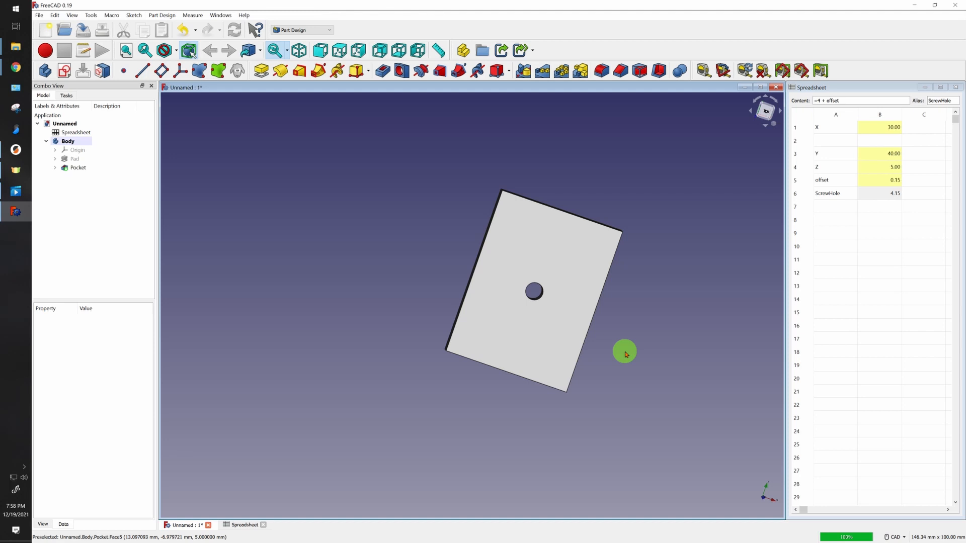
mouse_move(536, 295)
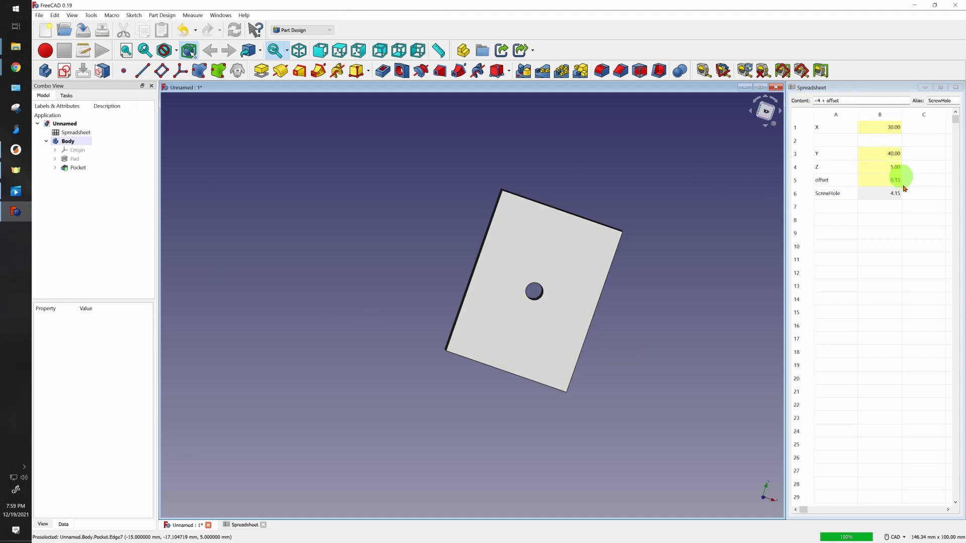
Step: Change offset in B5 to 0.25, making ScrewHole 4.25
double_click(880, 180)
type("0.25")
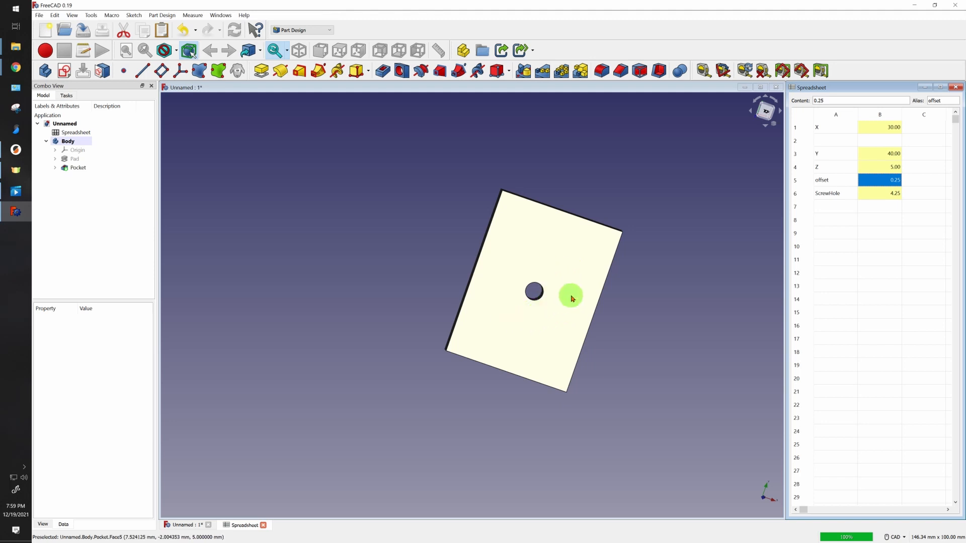
mouse_move(548, 328)
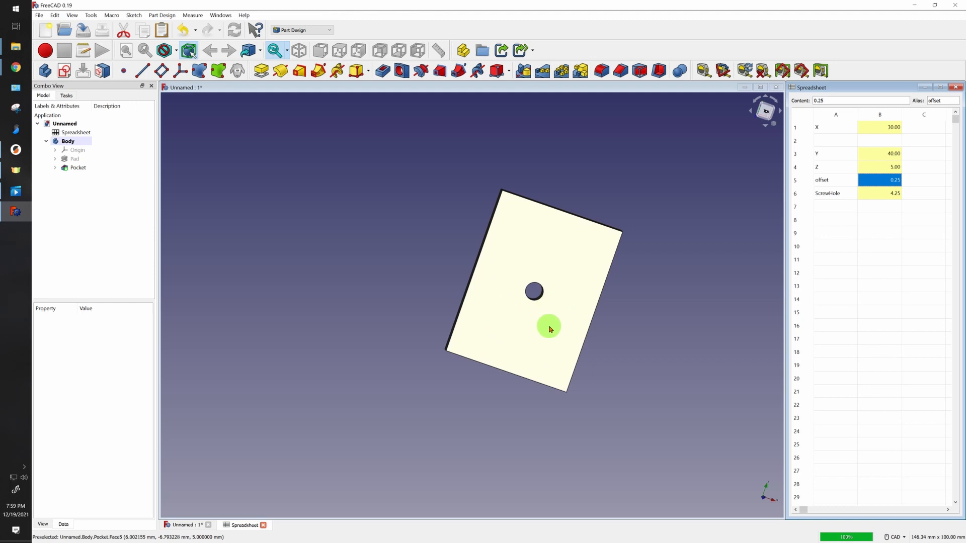